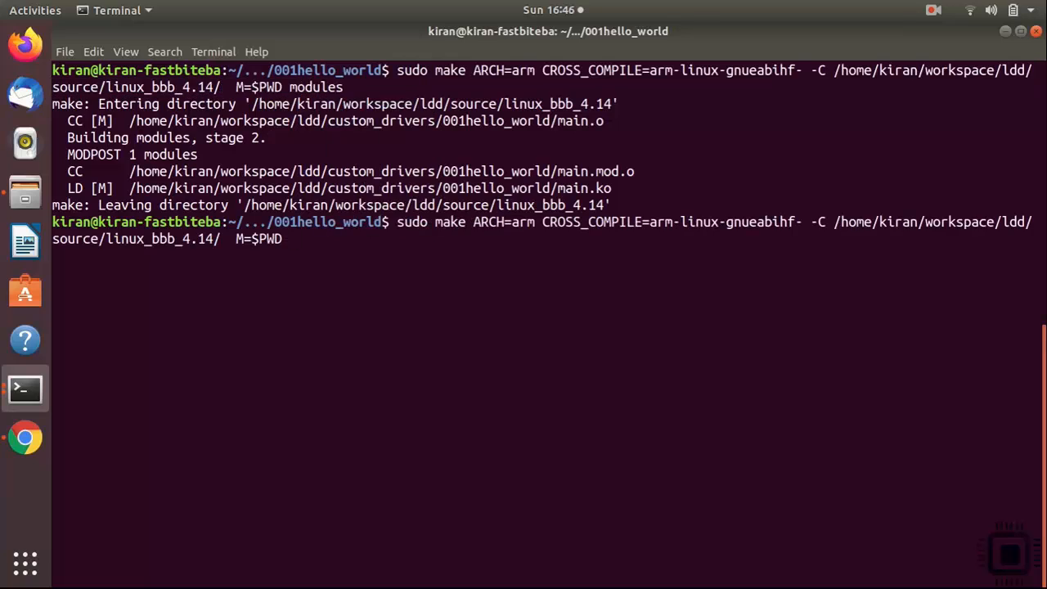
Step: Run make clean for the ARM build, list the folder (main.c, Makefile) and clear the terminal
{"action": "type", "text": "clean"}
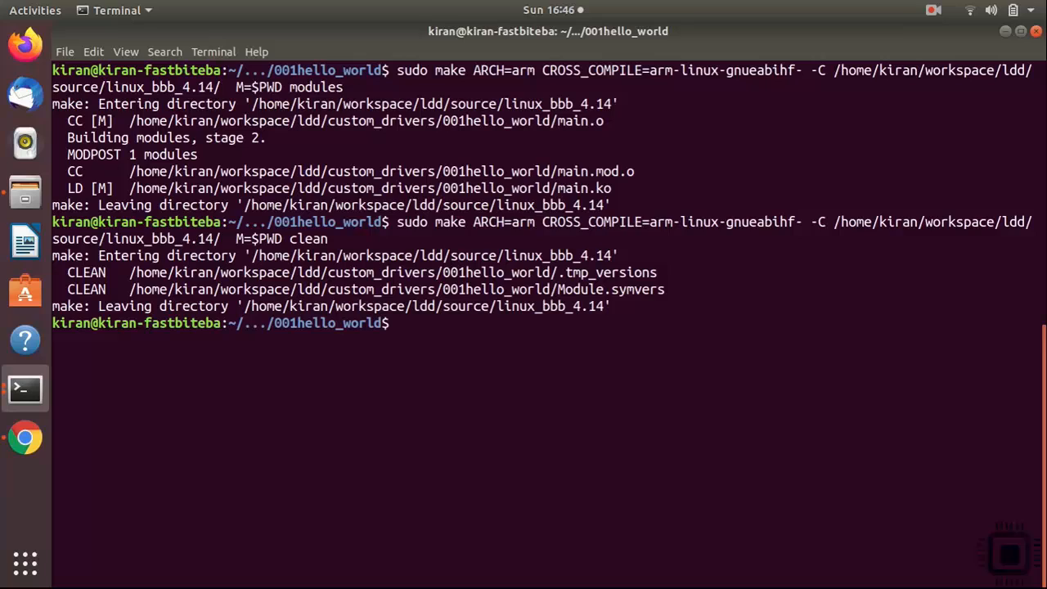
{"action": "type", "text": "ls"}
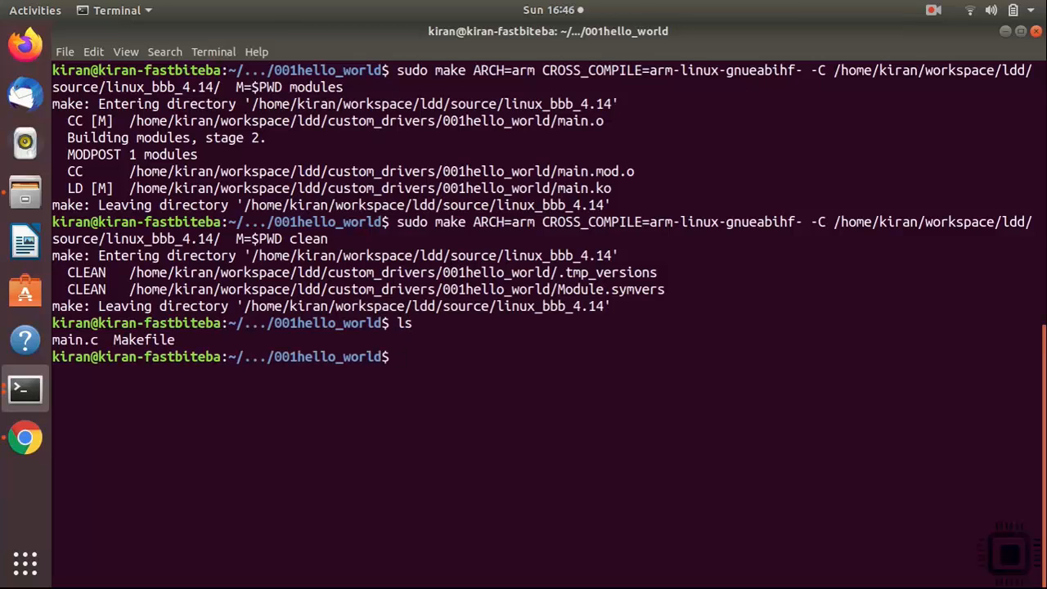
{"action": "type", "text": "clear"}
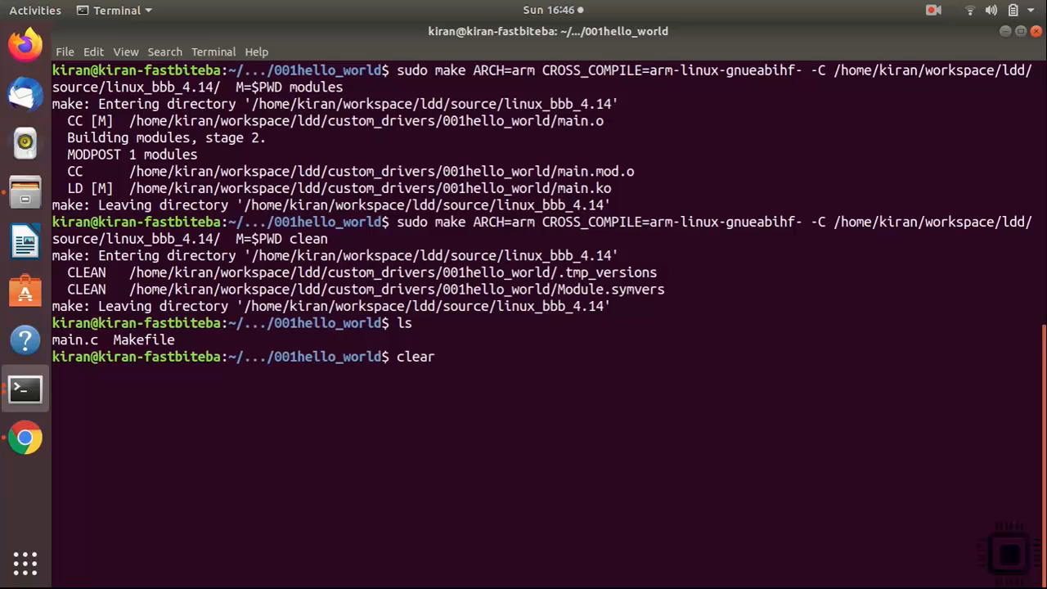
{"action": "key", "text": "Return"}
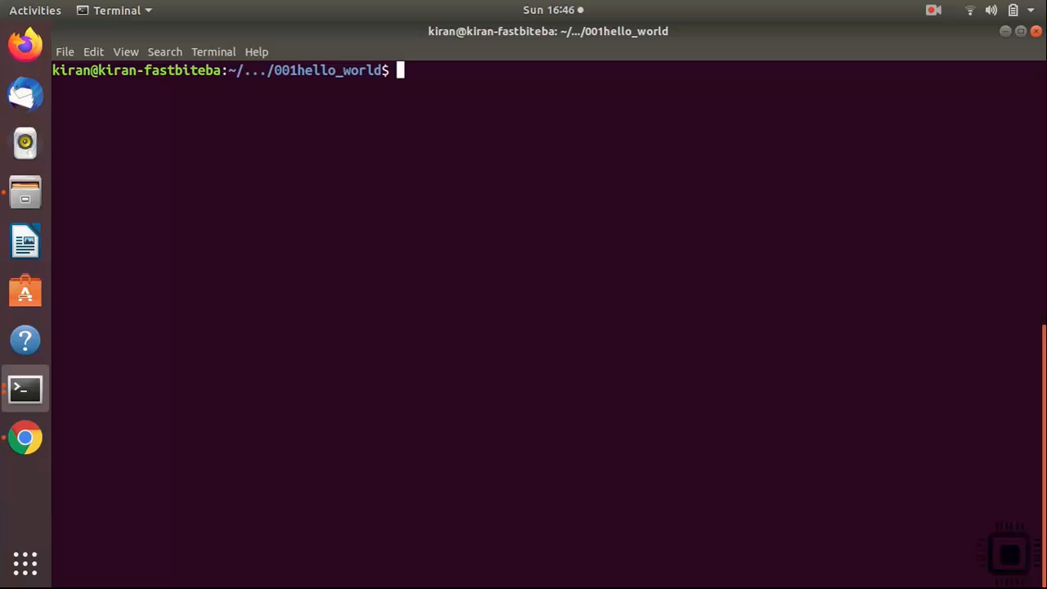
Step: Launch gedit on the Makefile from the shell prompt
{"action": "type", "text": "gedit Makefile"}
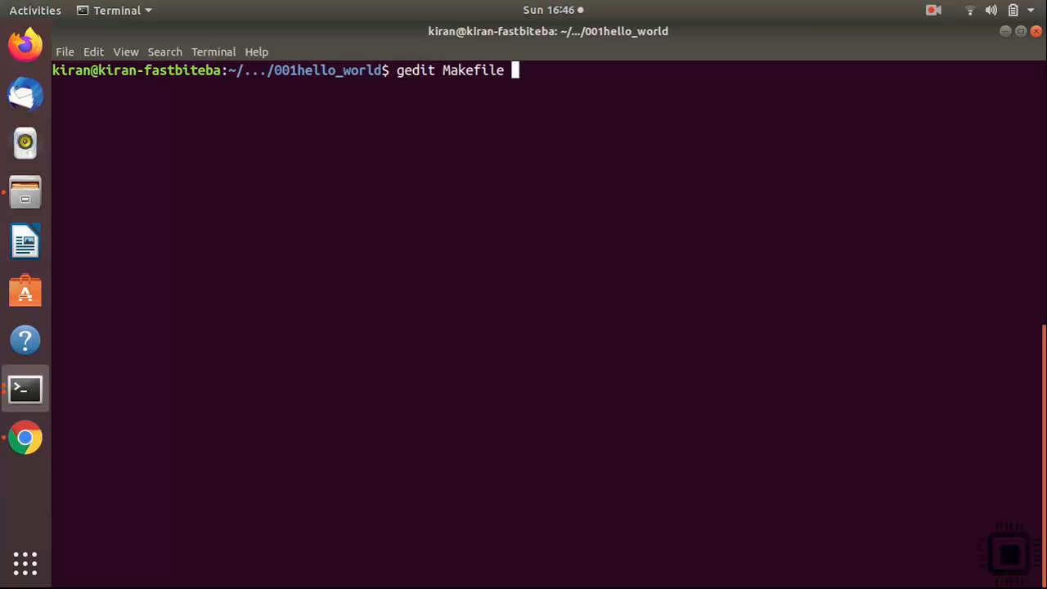
{"action": "key", "text": "Return"}
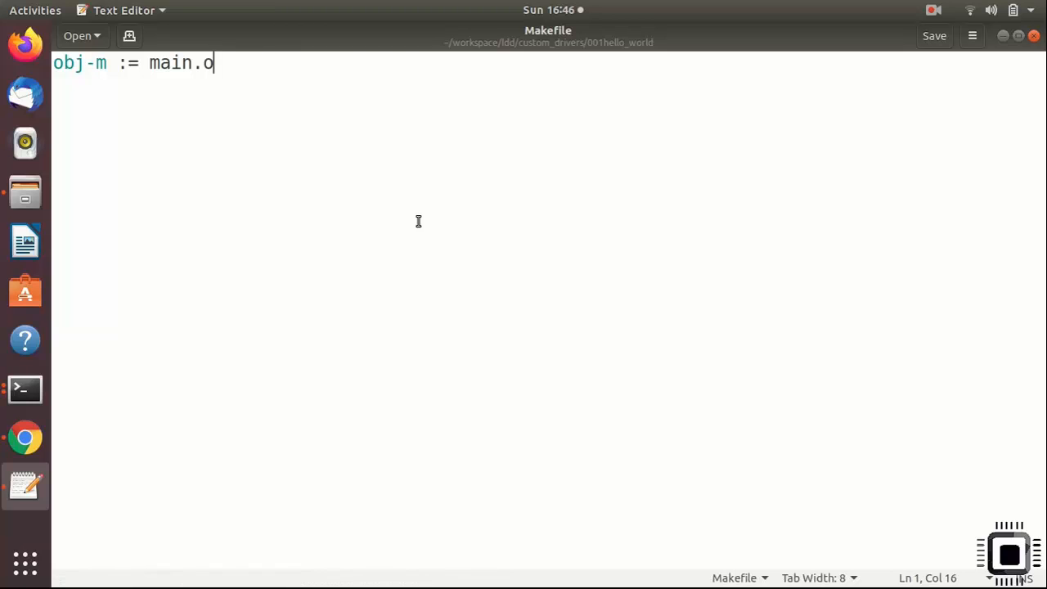
Step: Add an all: target whose recipe is the pasted ARM cross-compile make modules command
{"action": "key", "text": "Return"}
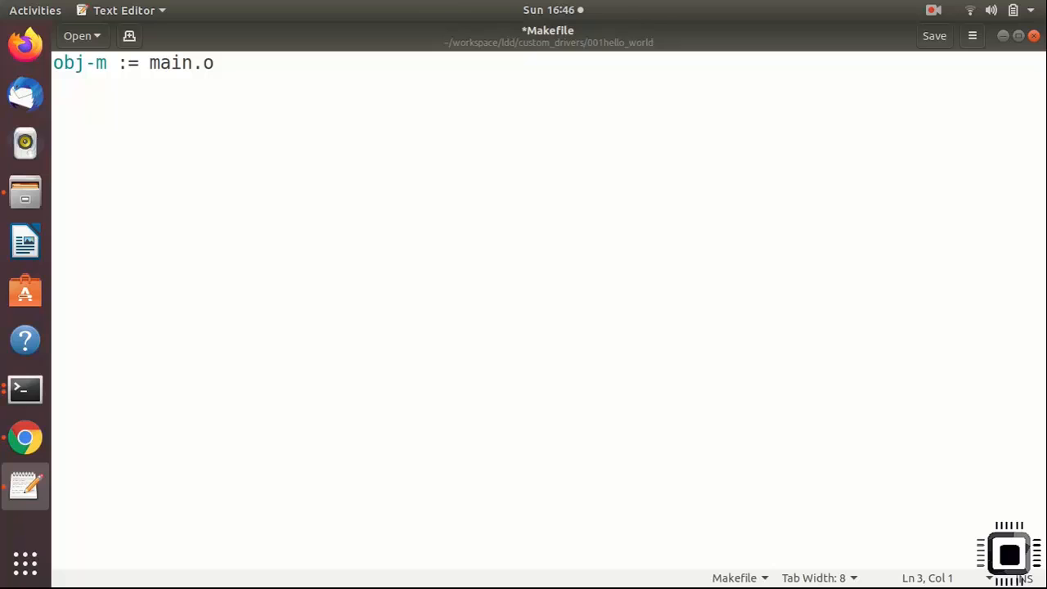
{"action": "type", "text": "a"}
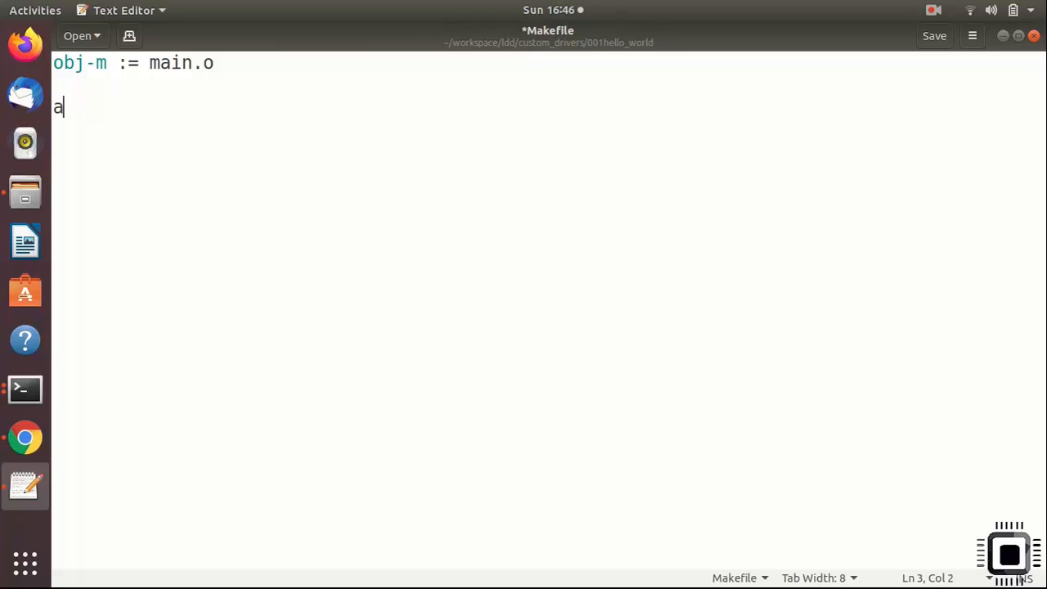
{"action": "type", "text": "ll:"}
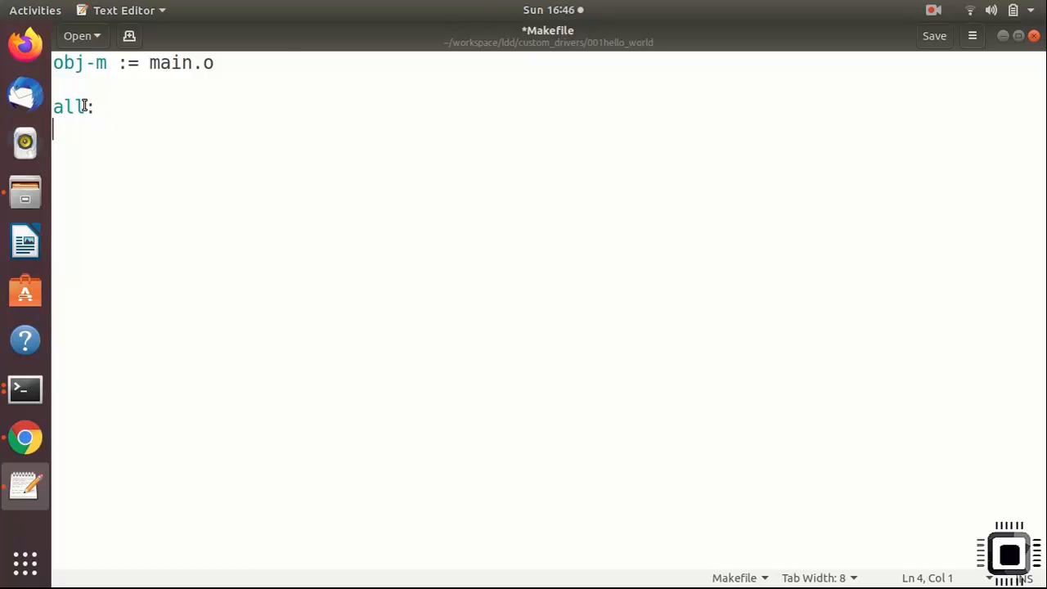
{"action": "mouse_move", "coordinate": [185, 161]}
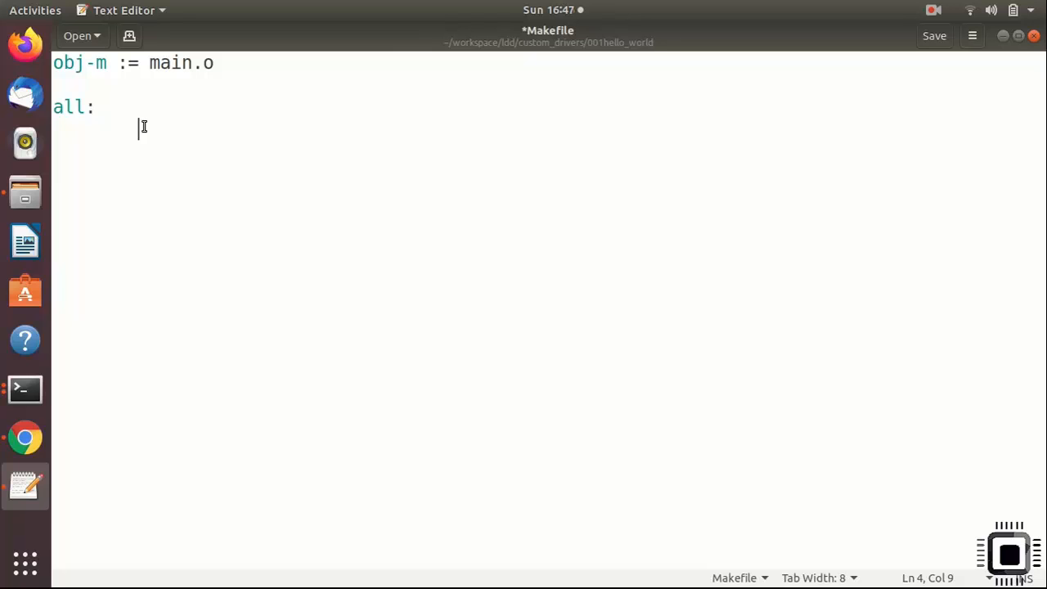
{"action": "right_click", "coordinate": [142, 128]}
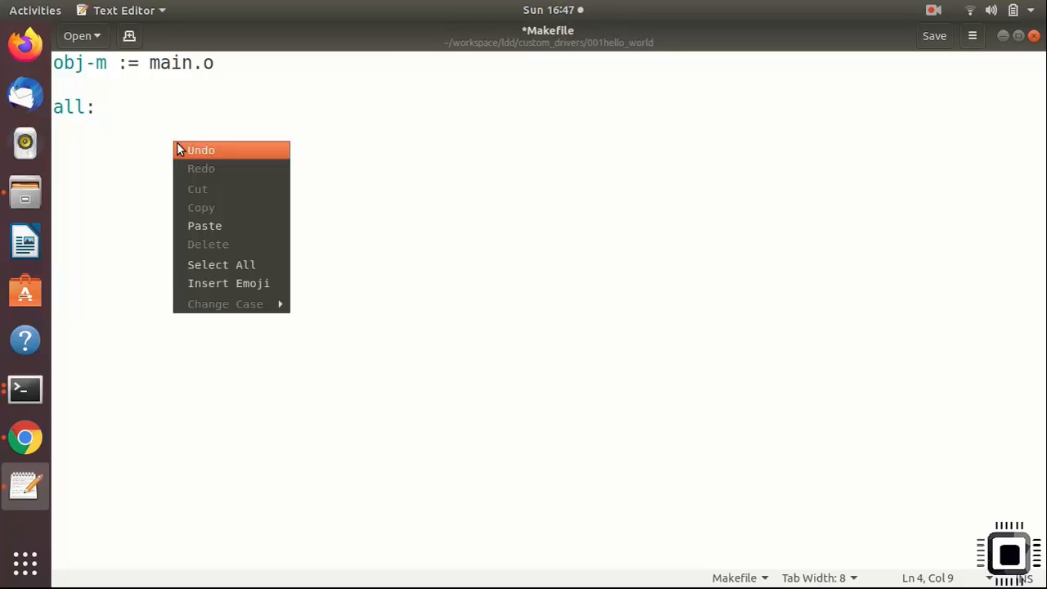
{"action": "left_click", "coordinate": [204, 226]}
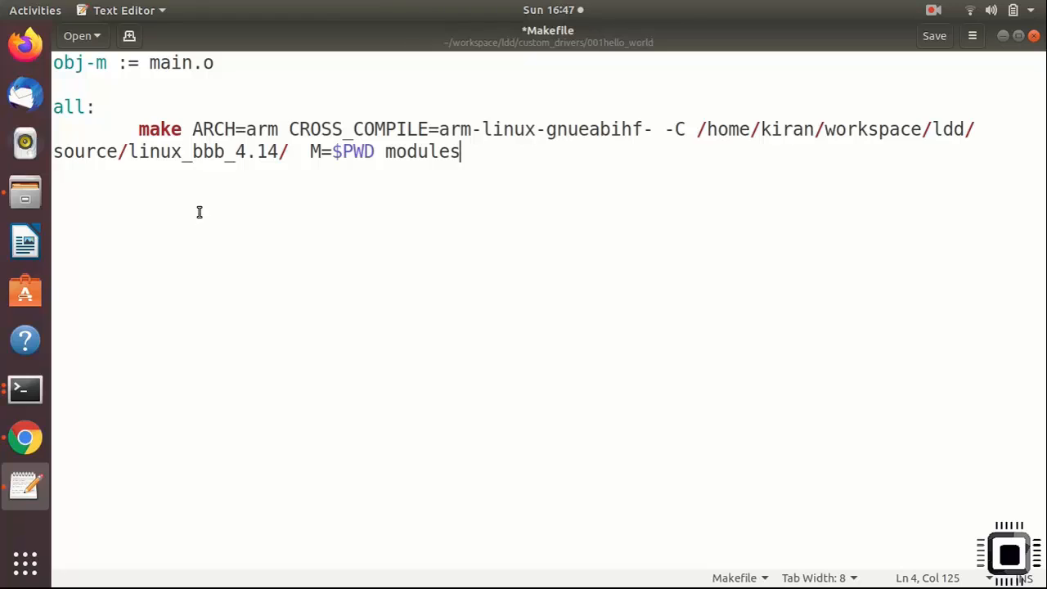
{"action": "left_click", "coordinate": [277, 130]}
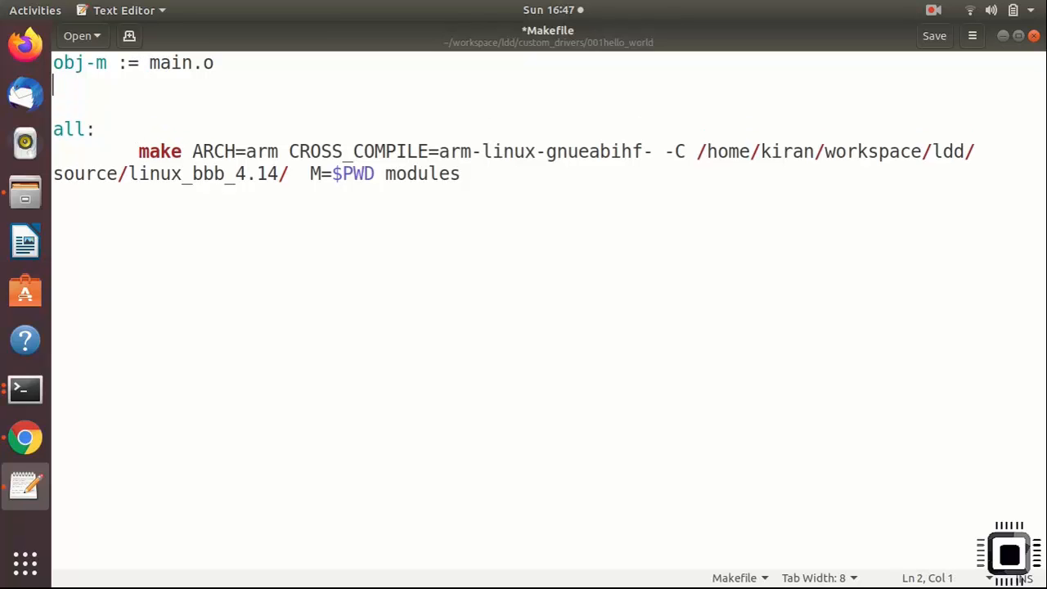
Step: Define ARCH=arm and CROSS_COMPILE=arm-linux-gnueabihf- variables above the all target
{"action": "type", "text": "ARCH"}
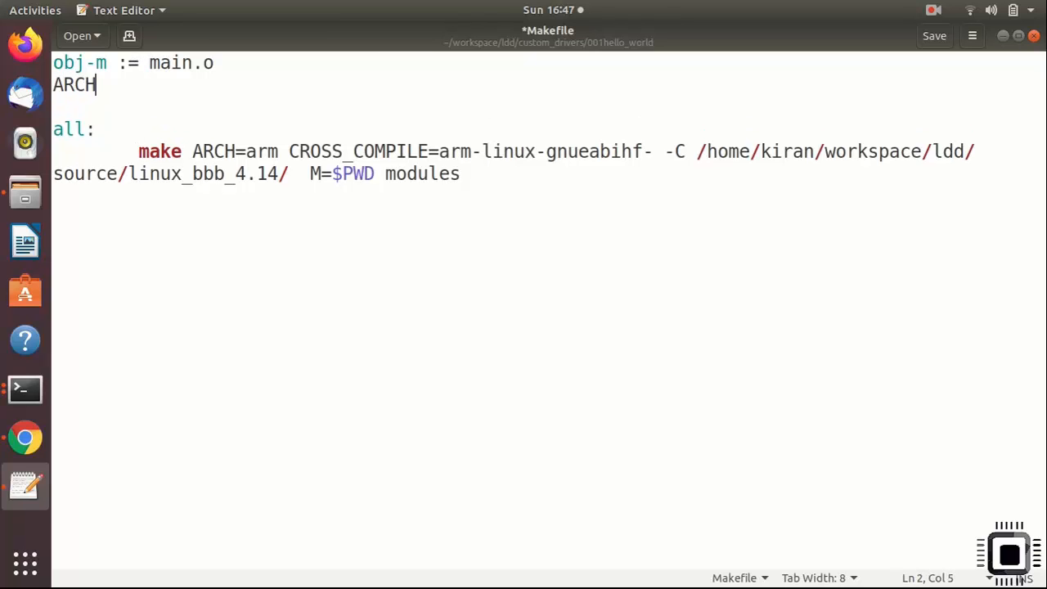
{"action": "type", "text": "=arm"}
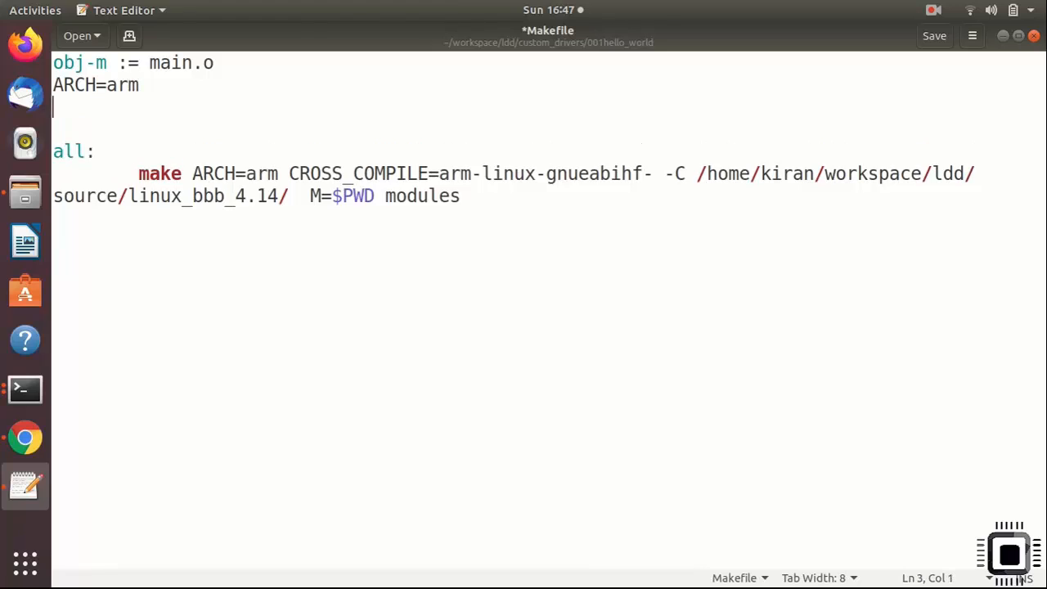
{"action": "type", "text": "CROSS_CO"}
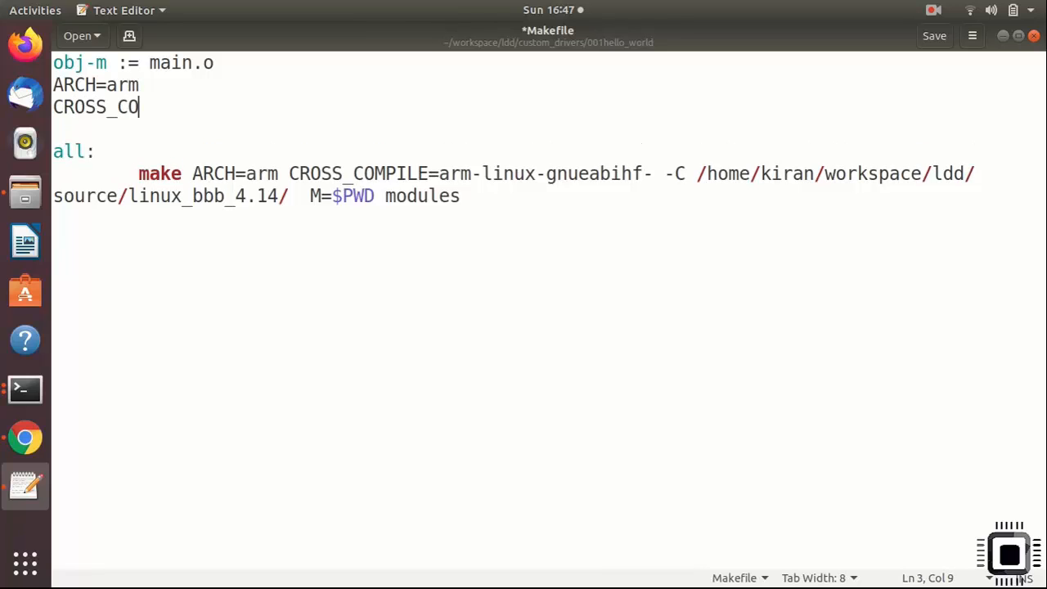
{"action": "type", "text": "MPILE="}
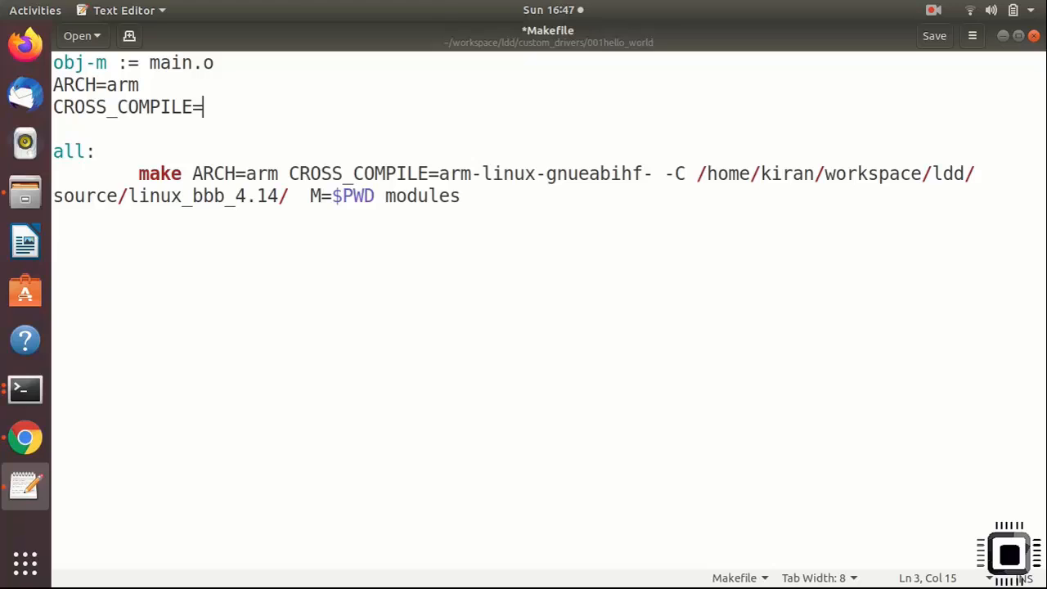
{"action": "left_click_drag", "start_coordinate": [438, 173], "coordinate": [591, 173]}
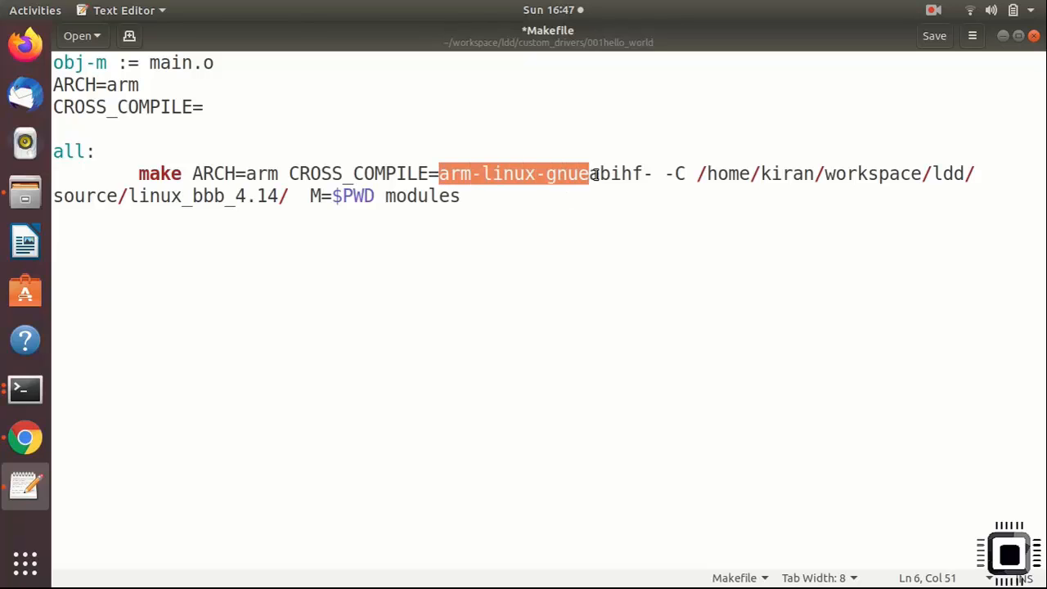
{"action": "left_click", "coordinate": [203, 108]}
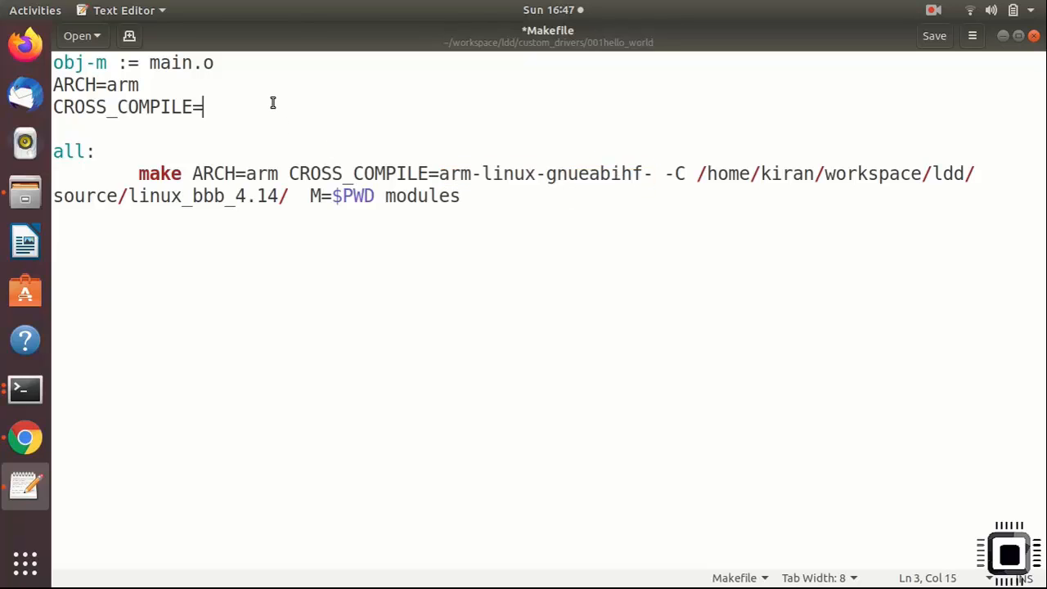
{"action": "type", "text": "arm-linux-gnueabihf-"}
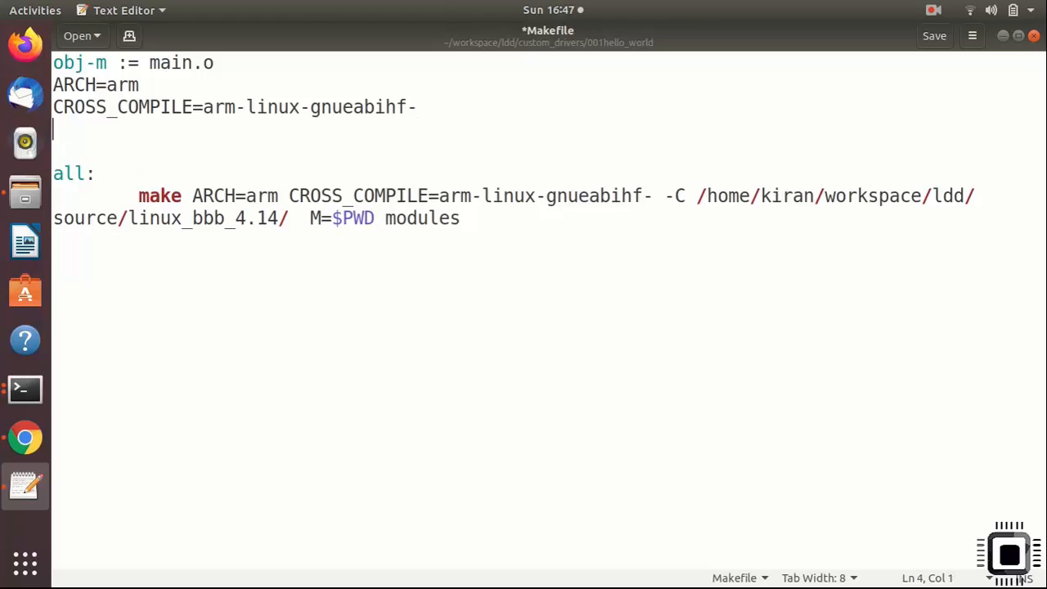
Step: Start a KERN_DIR = line and copy the kernel source path from the make command for it
{"action": "type", "text": "KERN_"}
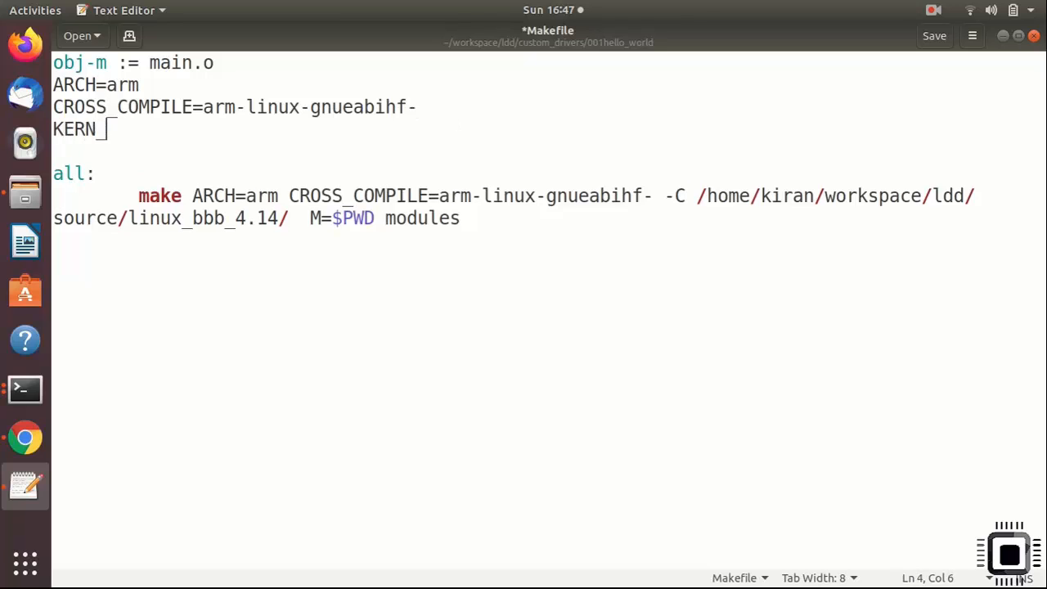
{"action": "type", "text": "DIR"}
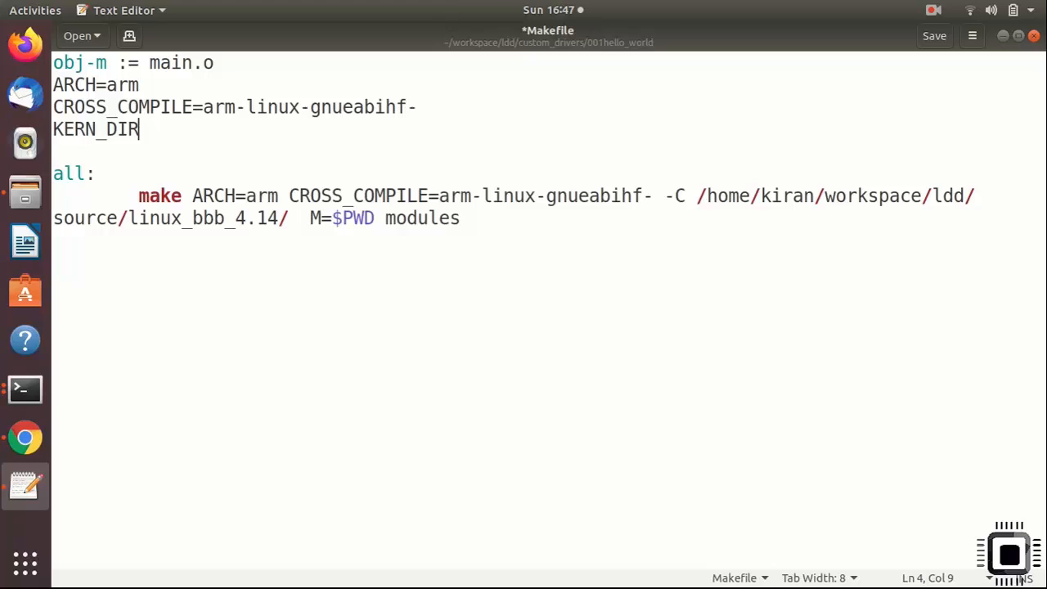
{"action": "type", "text": "\" = \""}
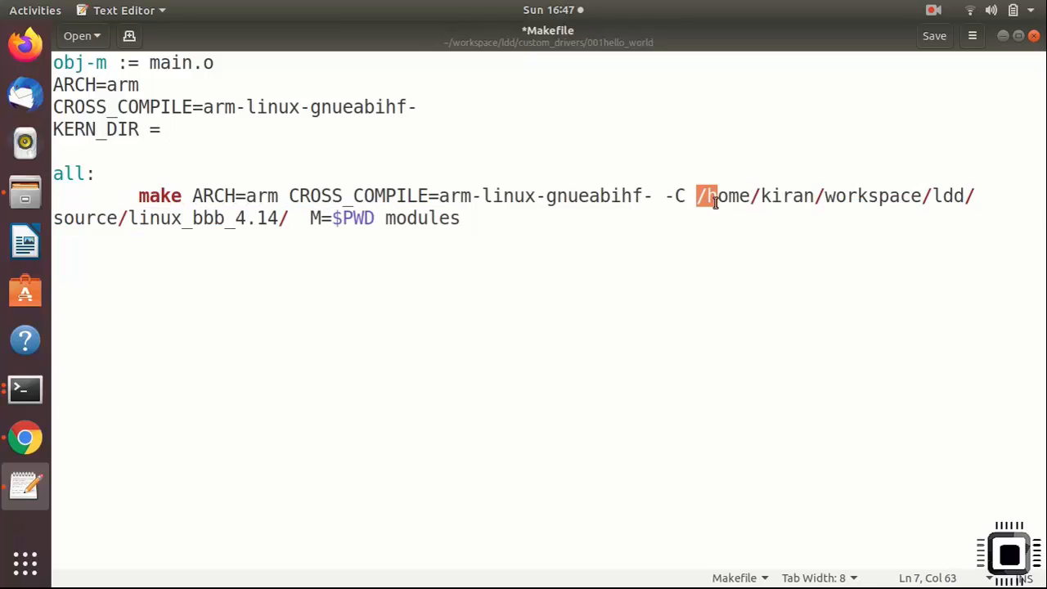
{"action": "left_click_drag", "start_coordinate": [701, 197], "coordinate": [288, 218]}
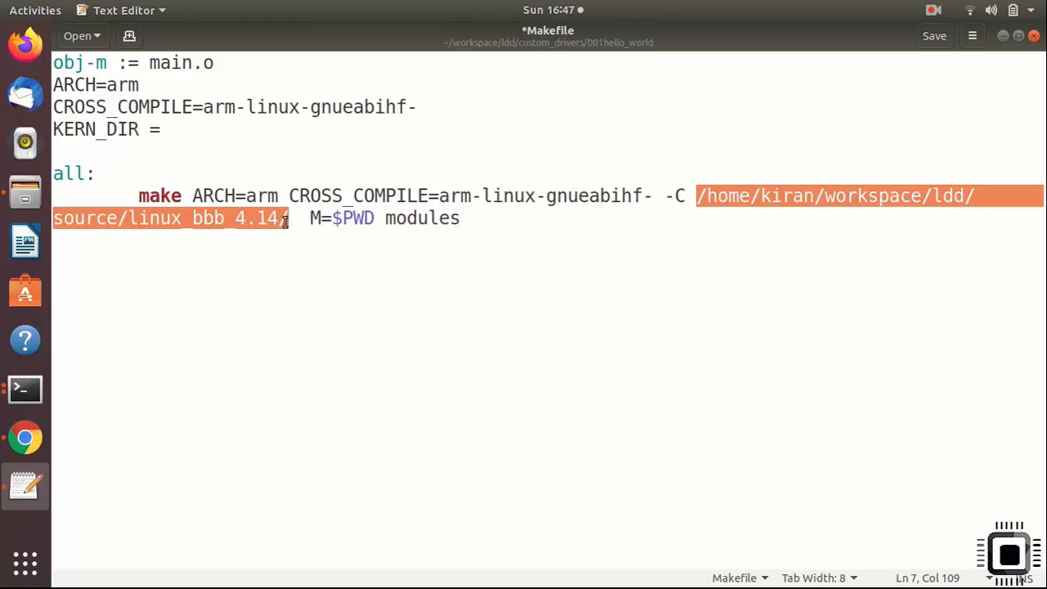
{"action": "right_click", "coordinate": [287, 219]}
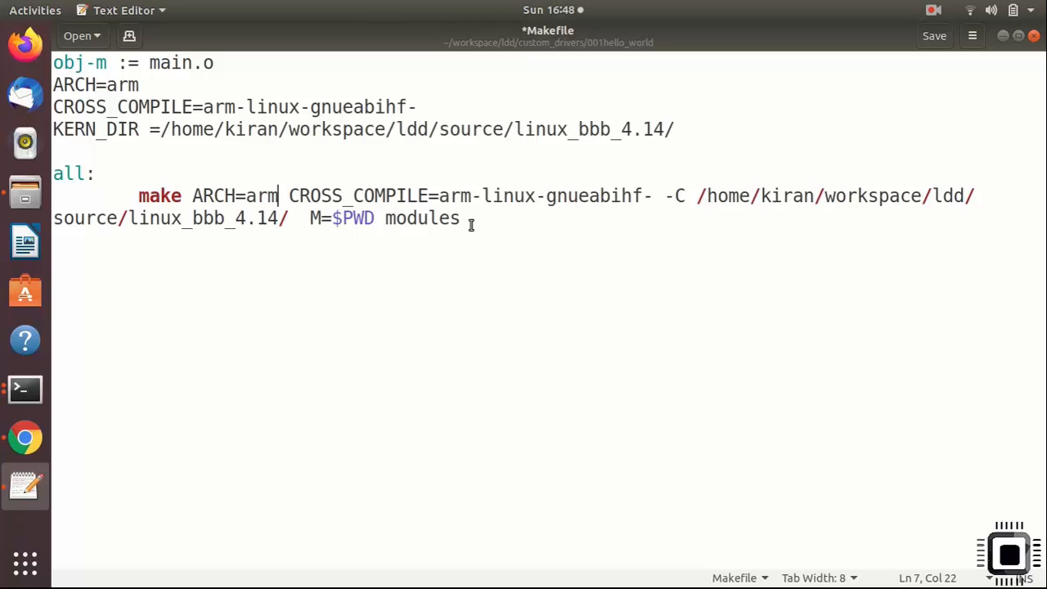
Step: Replace the literal arm value and toolchain prefix in the all recipe with $(ARCH) and $(CROSS_COMPILE)
{"action": "key", "text": "BackSpace"}
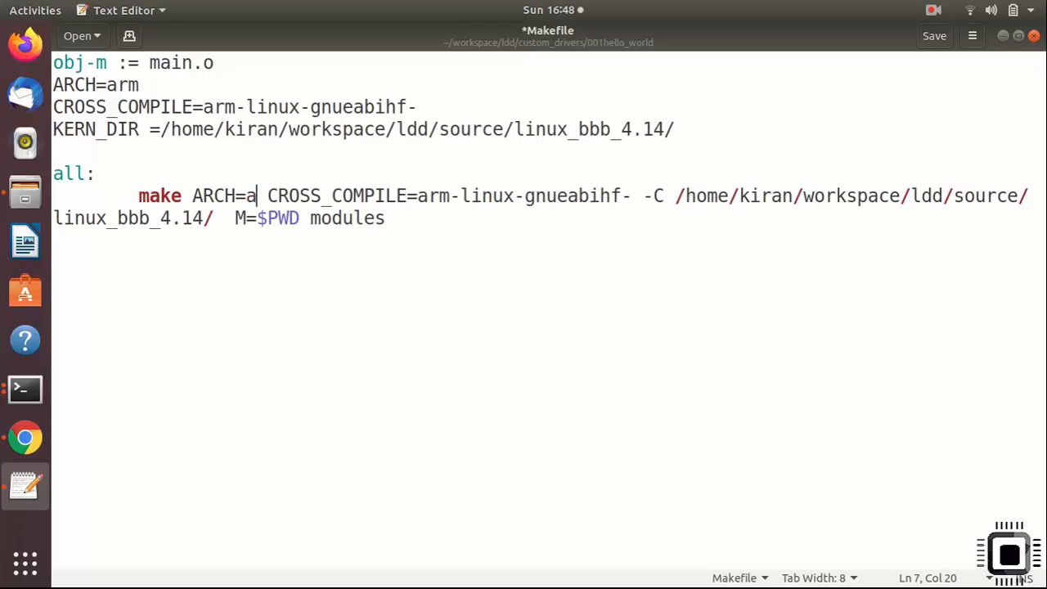
{"action": "key", "text": "BackSpace"}
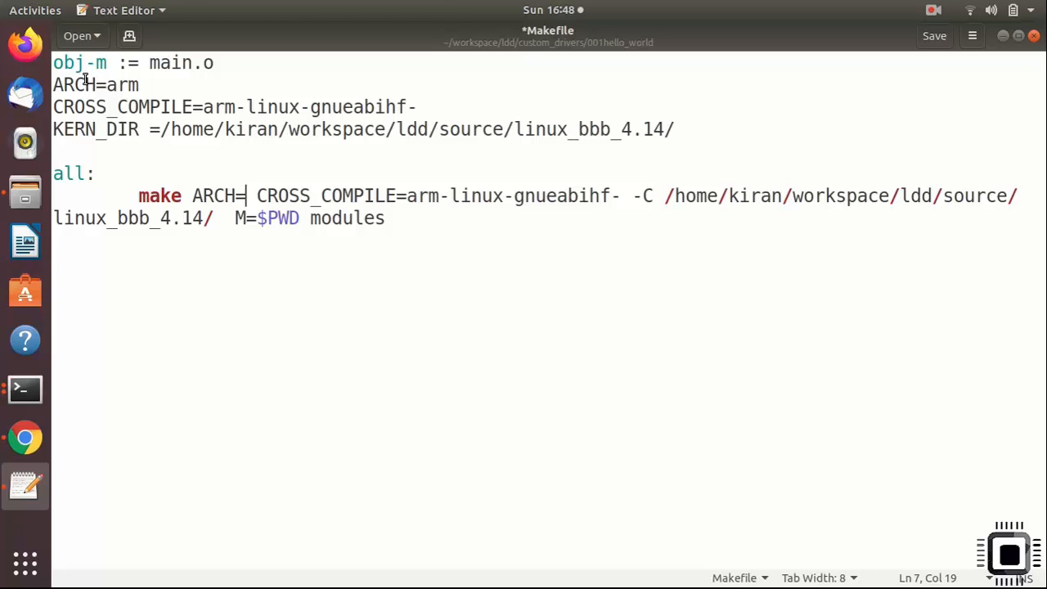
{"action": "mouse_move", "coordinate": [268, 196]}
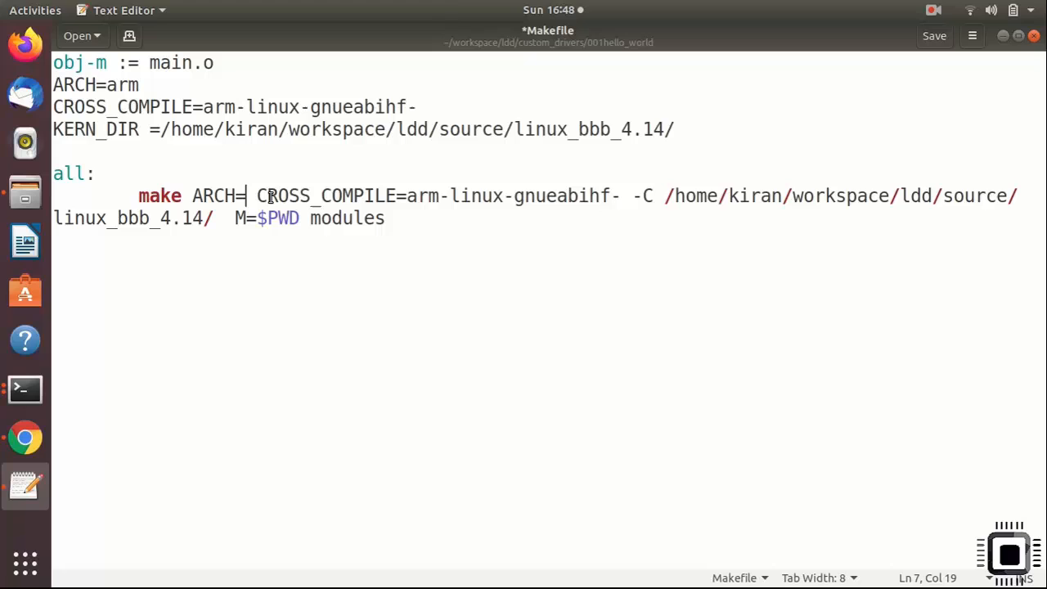
{"action": "type", "text": "$(AR"}
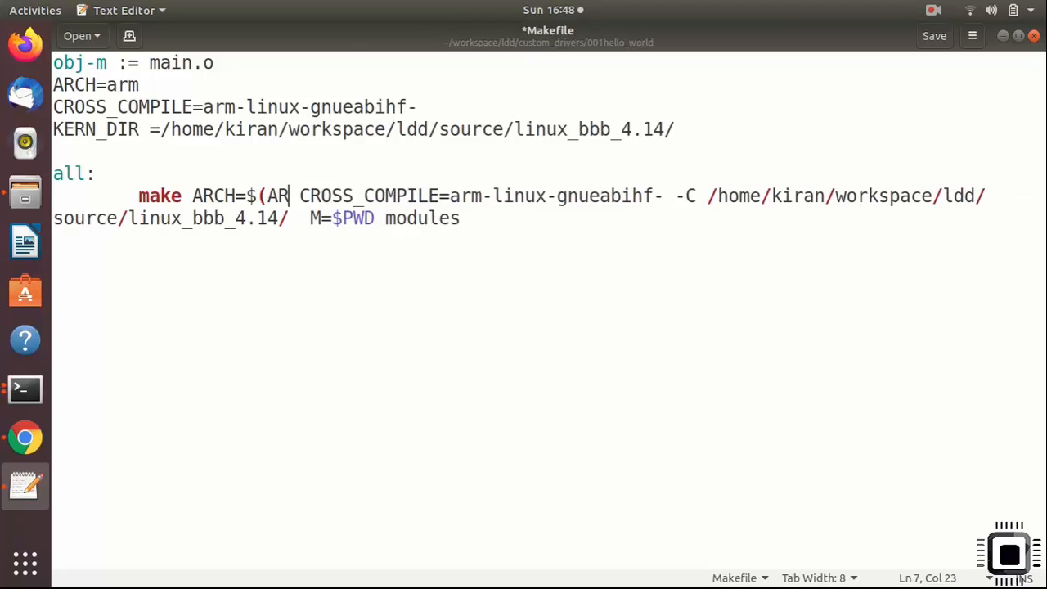
{"action": "type", "text": "CH)"}
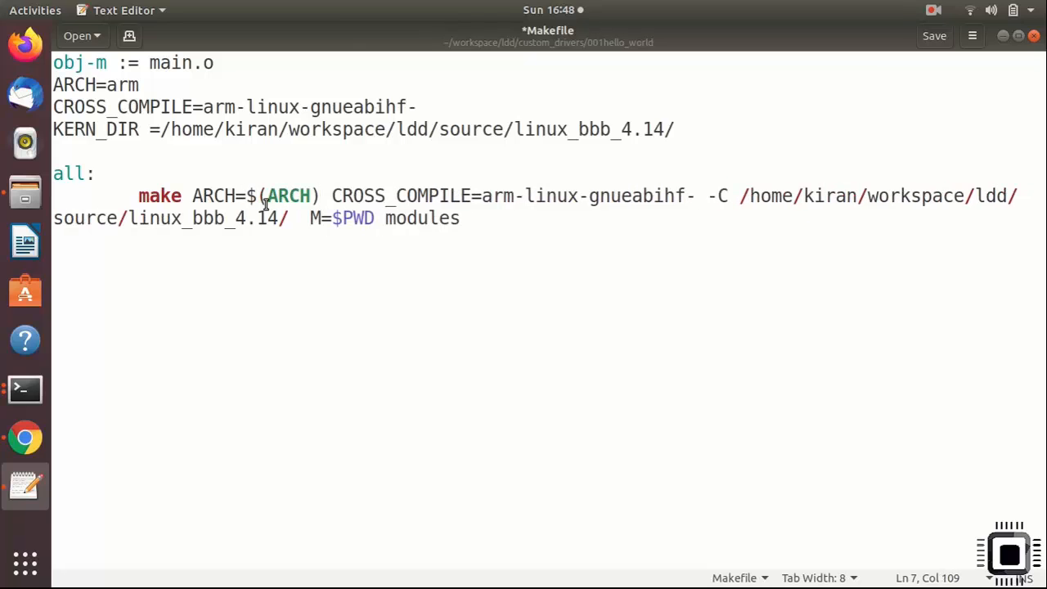
{"action": "double_click", "coordinate": [288, 196]}
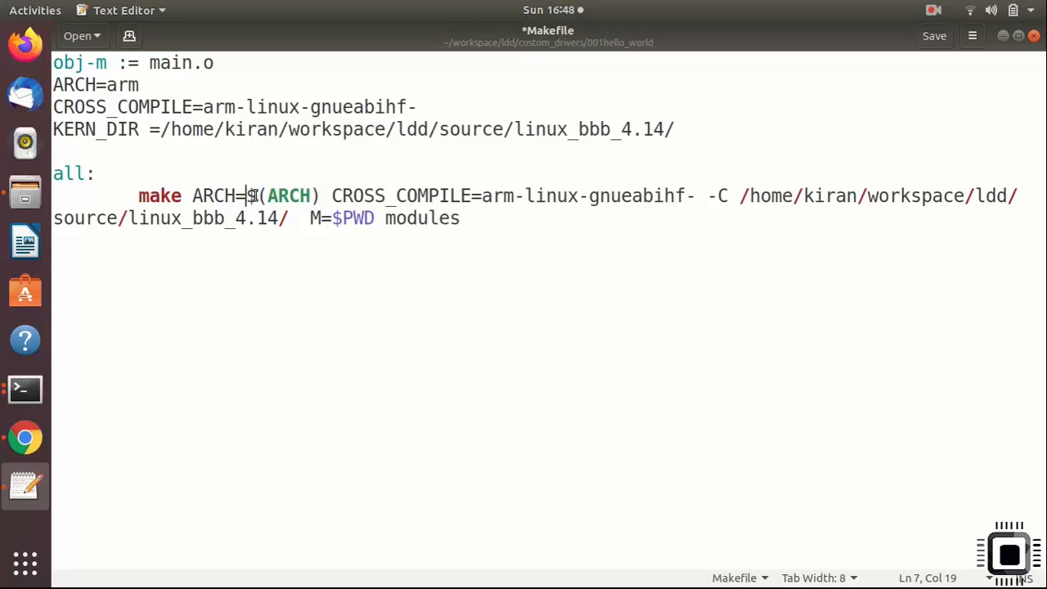
{"action": "double_click", "coordinate": [121, 85]}
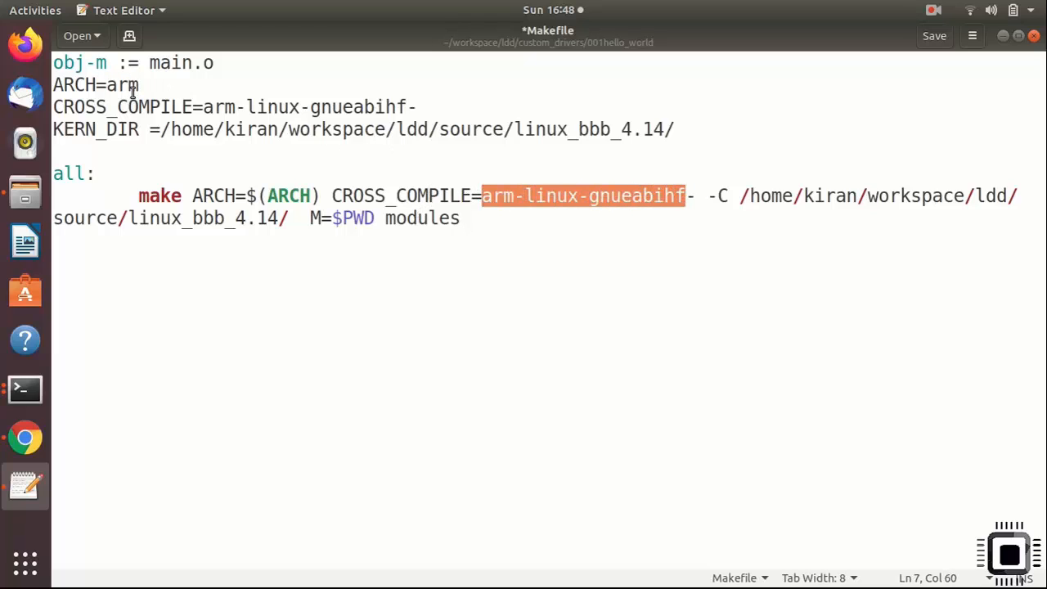
{"action": "double_click", "coordinate": [122, 106]}
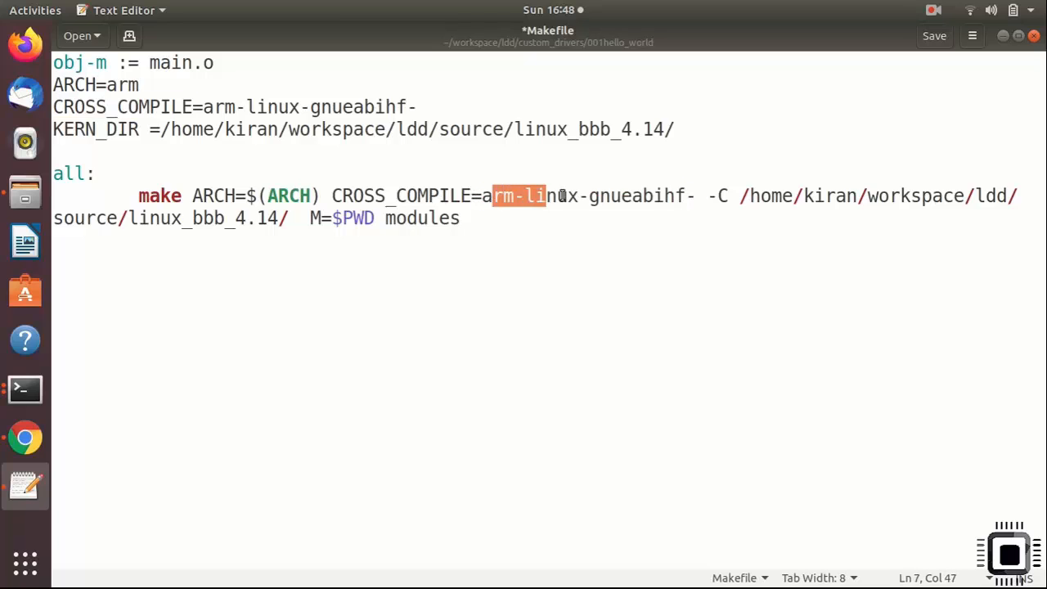
{"action": "left_click_drag", "start_coordinate": [543, 196], "coordinate": [701, 197]}
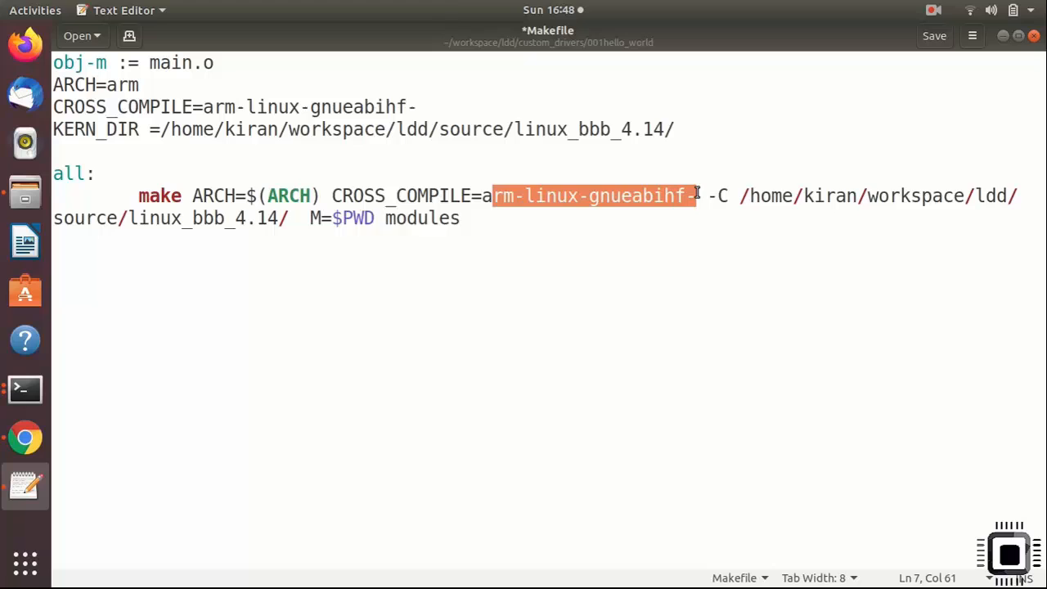
{"action": "key", "text": "Delete"}
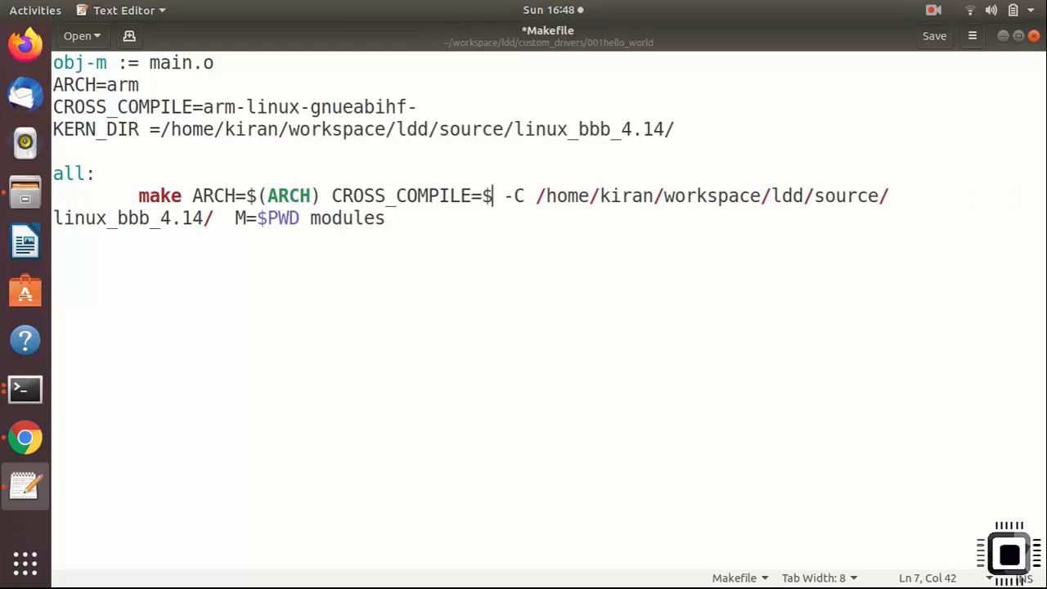
{"action": "right_click", "coordinate": [494, 197]}
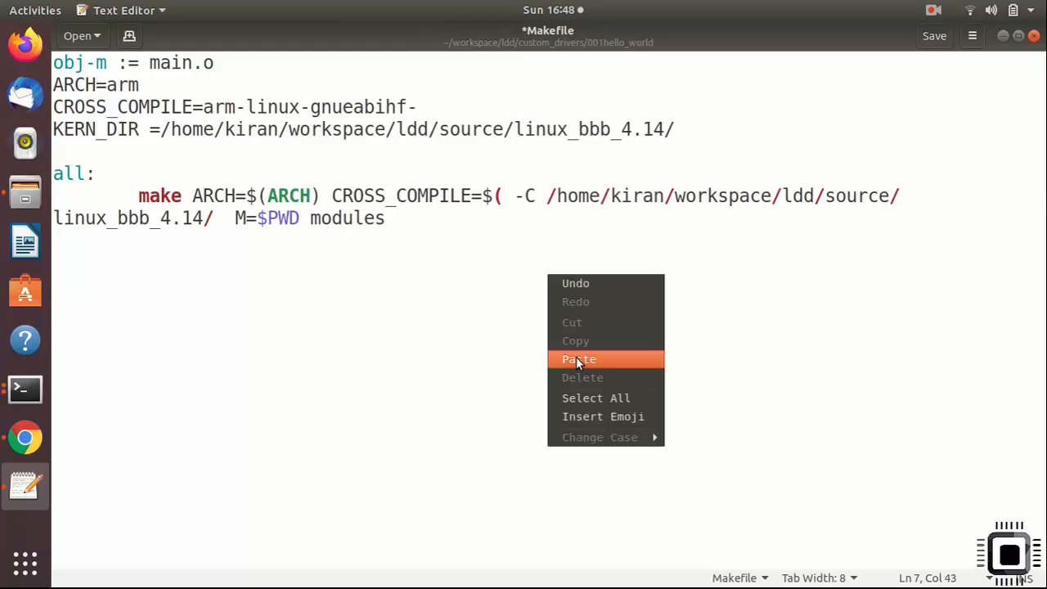
{"action": "left_click", "coordinate": [579, 360]}
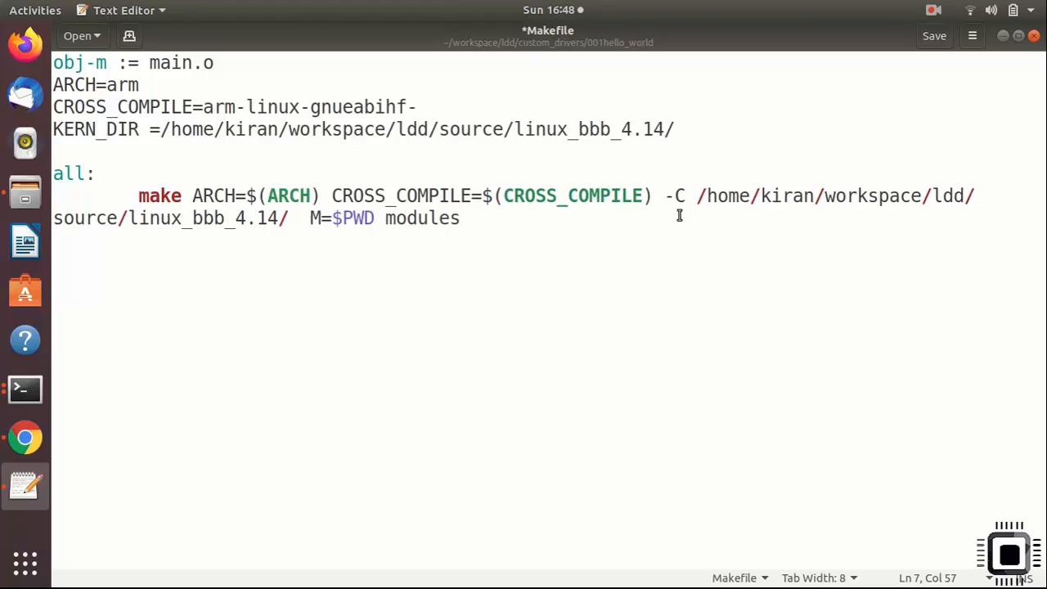
Step: Replace the hardcoded kernel path and $PWD with $(KERN_DIR) and $(PWD), then begin a clean target
{"action": "left_click_drag", "start_coordinate": [701, 196], "coordinate": [968, 196]}
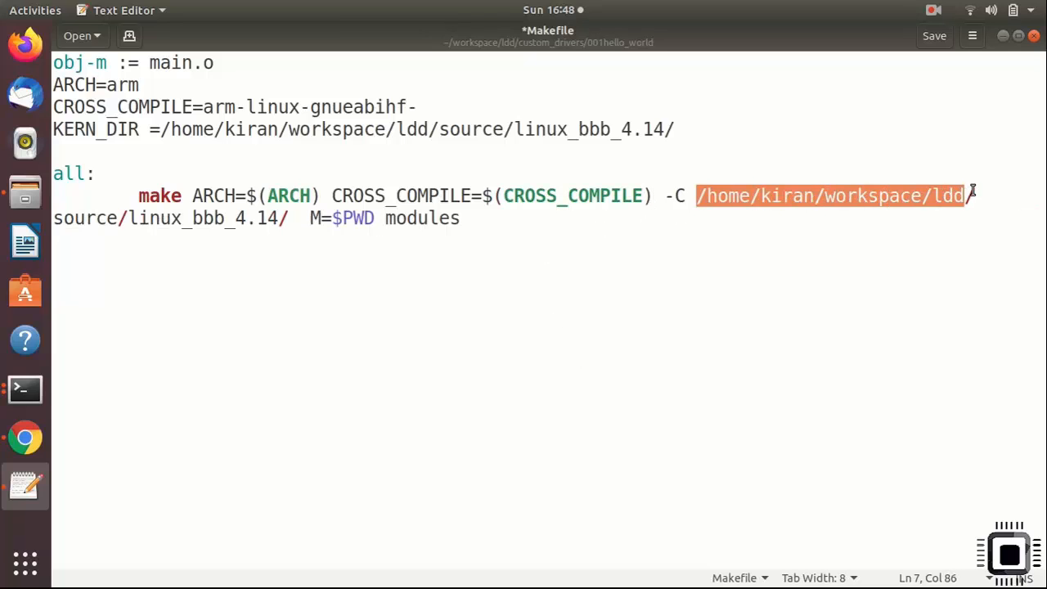
{"action": "left_click_drag", "start_coordinate": [968, 196], "coordinate": [458, 217]}
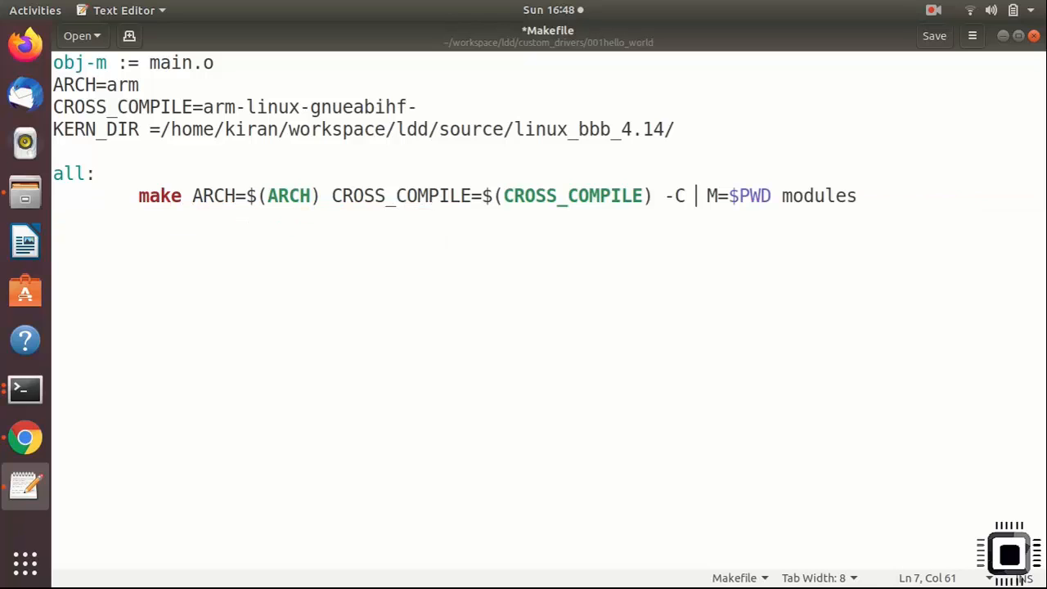
{"action": "type", "text": "$("}
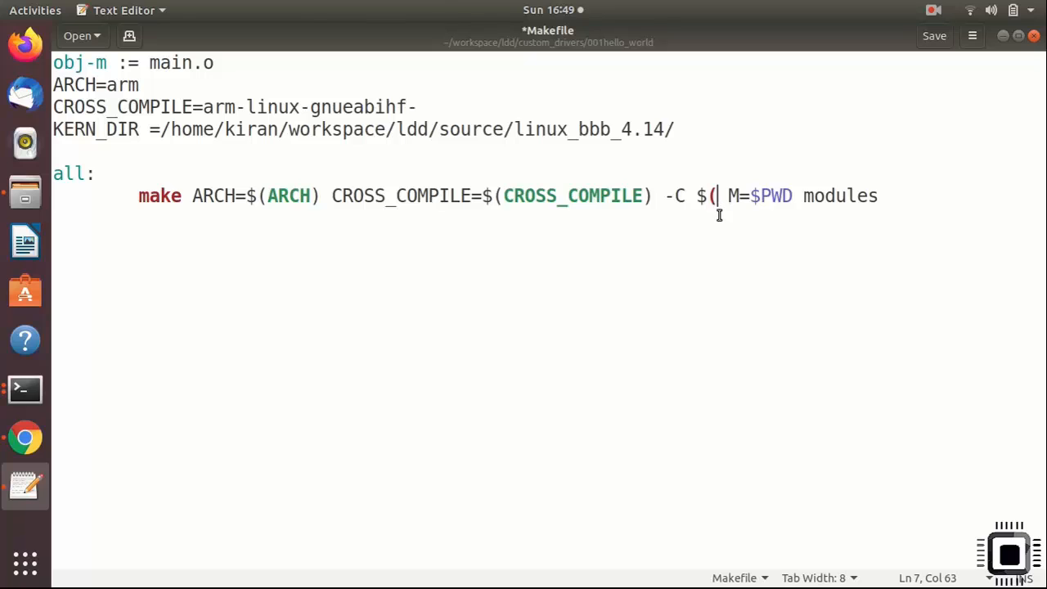
{"action": "type", "text": "KERN_DIR)"}
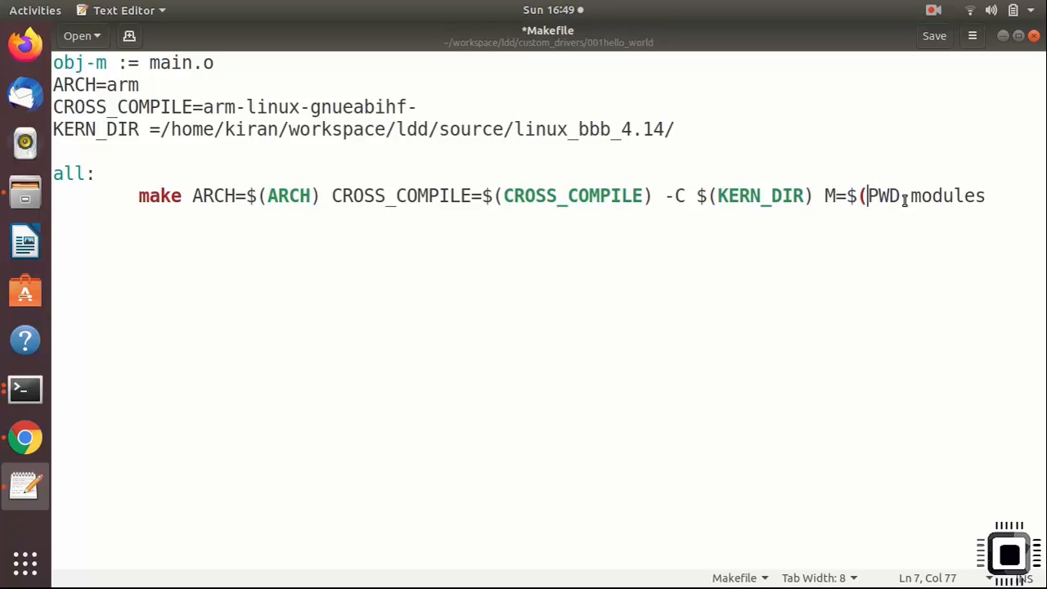
{"action": "type", "text": ")"}
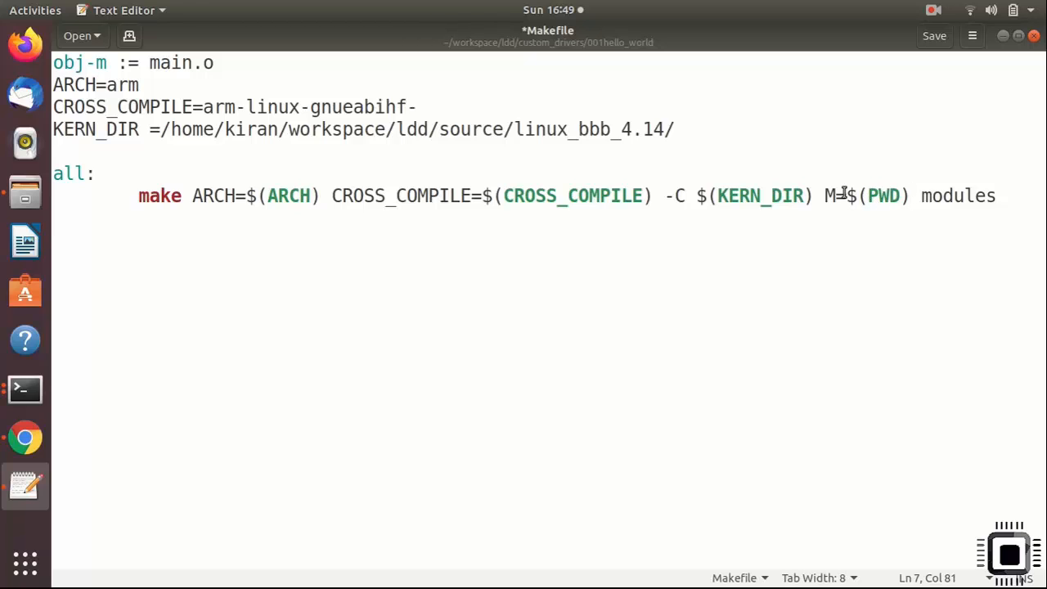
{"action": "double_click", "coordinate": [956, 197]}
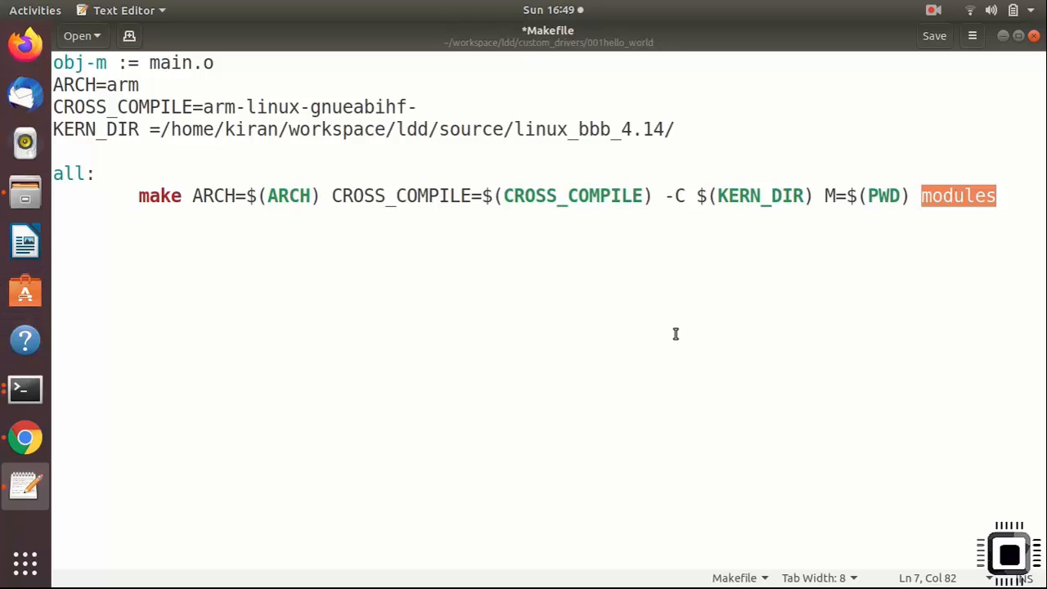
{"action": "type", "text": "CL"}
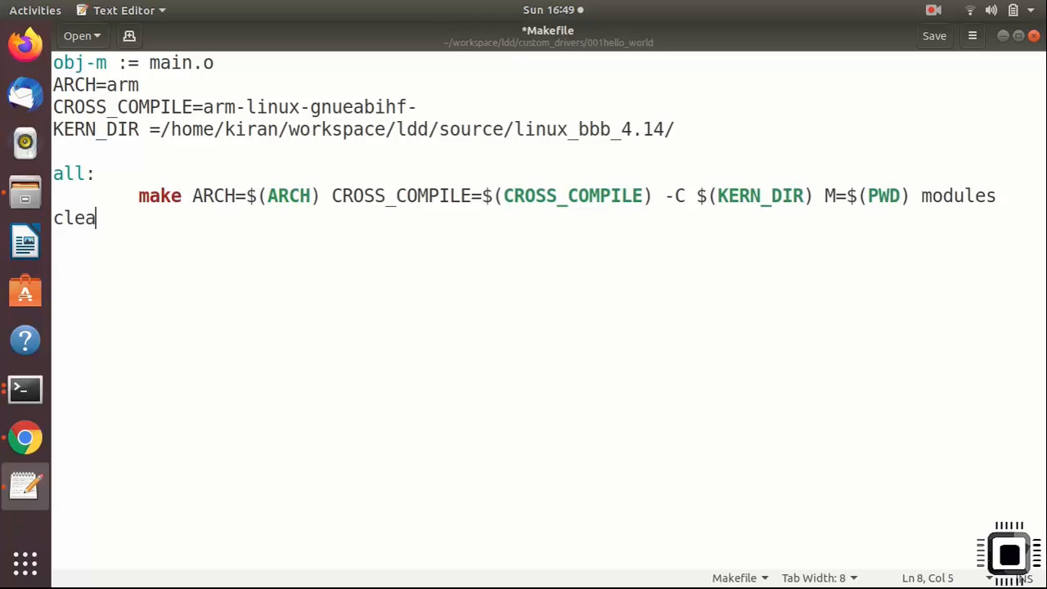
Step: Add clean: and help: targets reusing the make line, ending in clean and help respectively
{"action": "type", "text": "n:"}
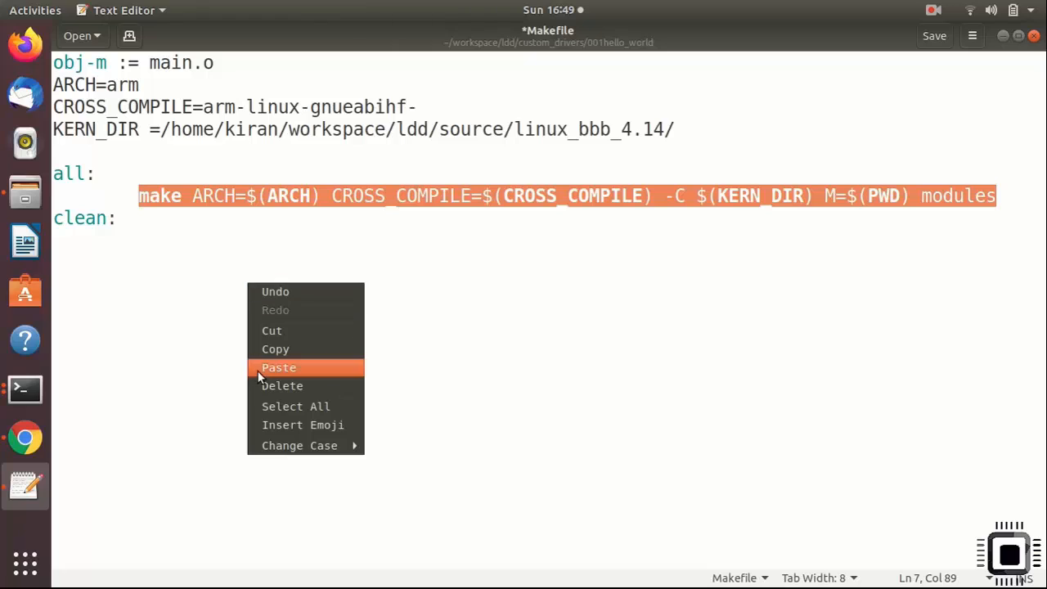
{"action": "left_click", "coordinate": [279, 367]}
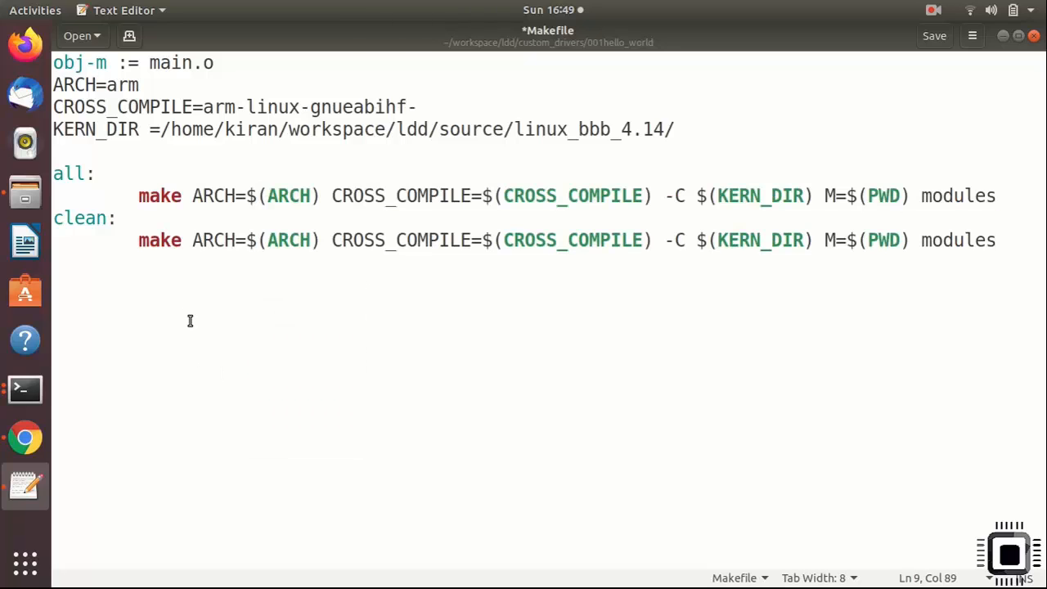
{"action": "type", "text": "clean"}
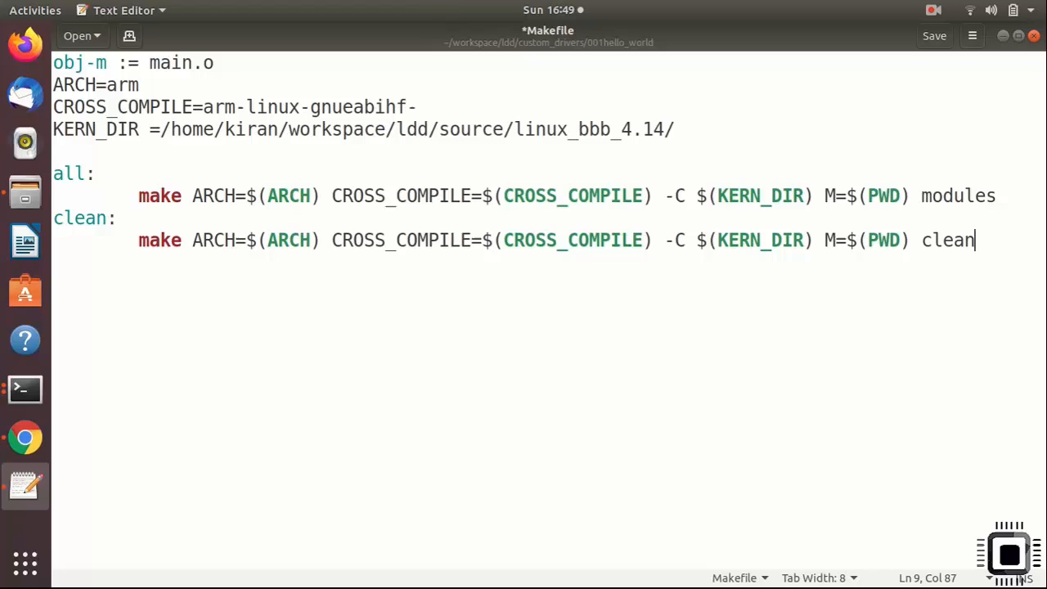
{"action": "type", "text": "help:"}
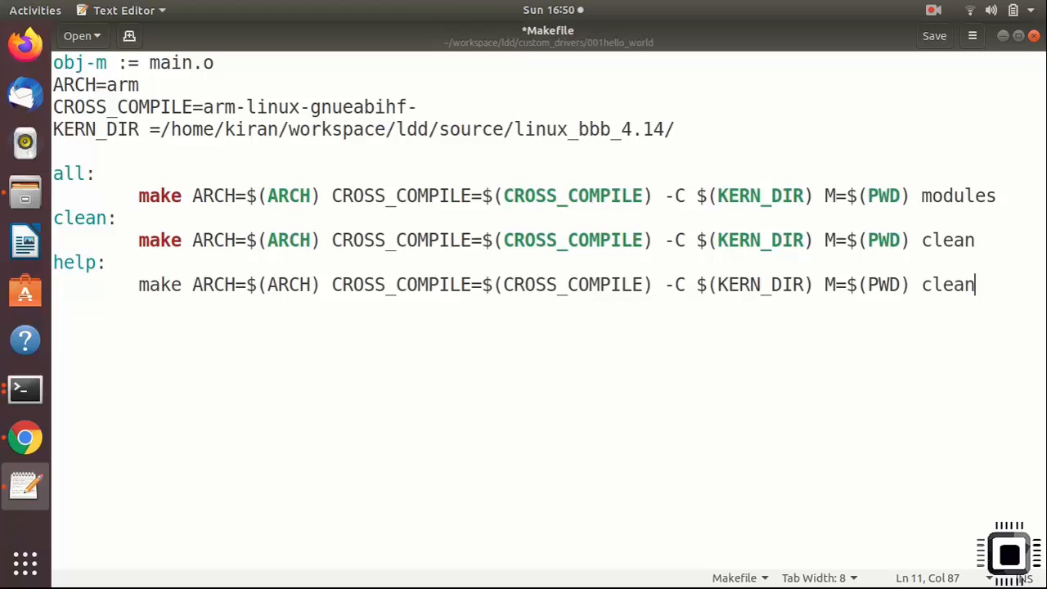
{"action": "type", "text": "help"}
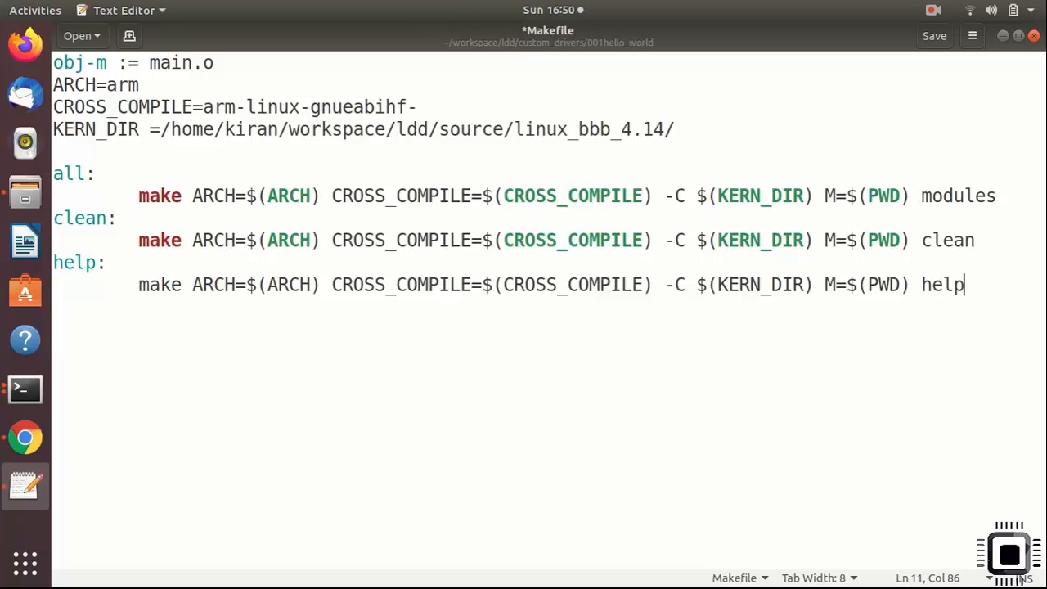
{"action": "double_click", "coordinate": [946, 239]}
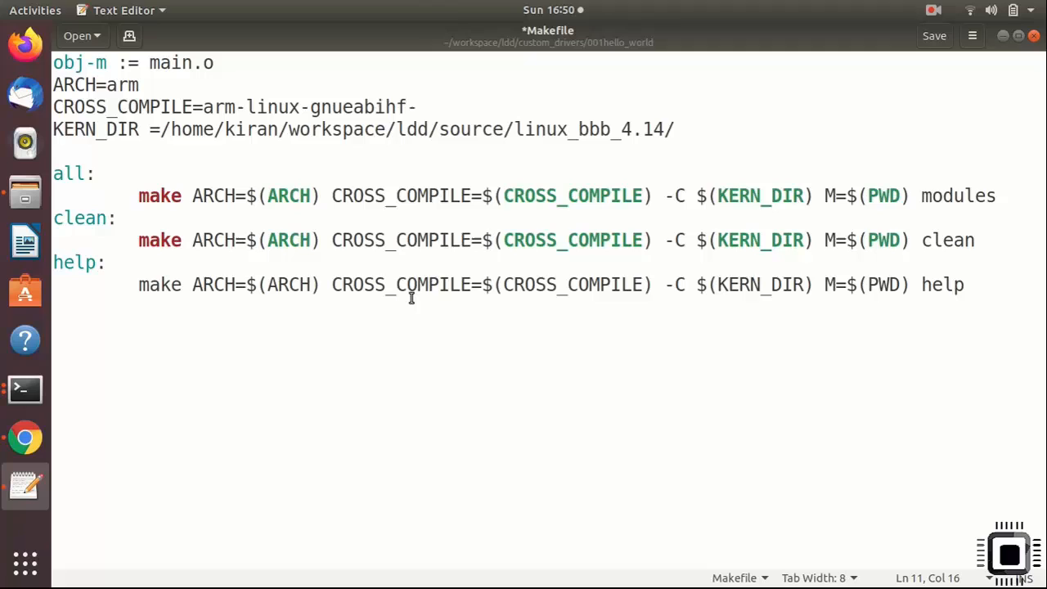
Step: Put the help command on its own tab-indented line and save the Makefile
{"action": "key", "text": "ctrl+s"}
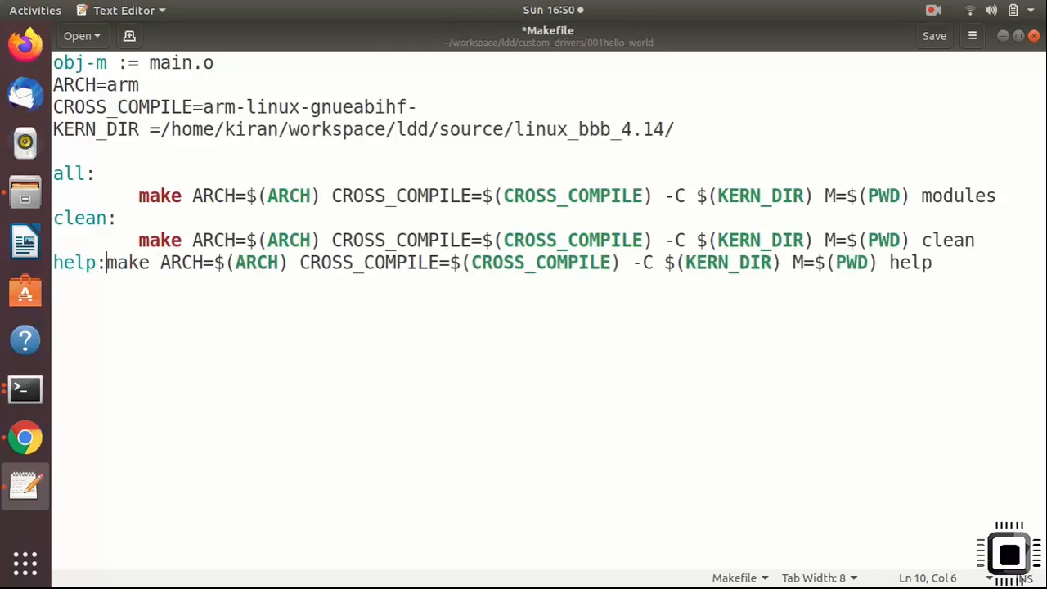
{"action": "key", "text": "Return"}
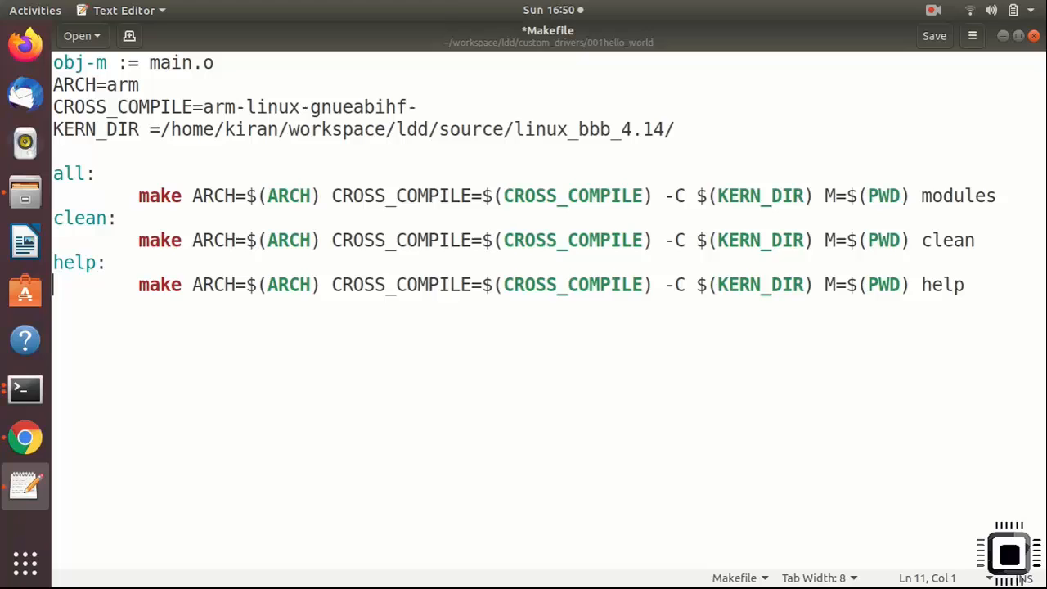
{"action": "key", "text": "ctrl+s"}
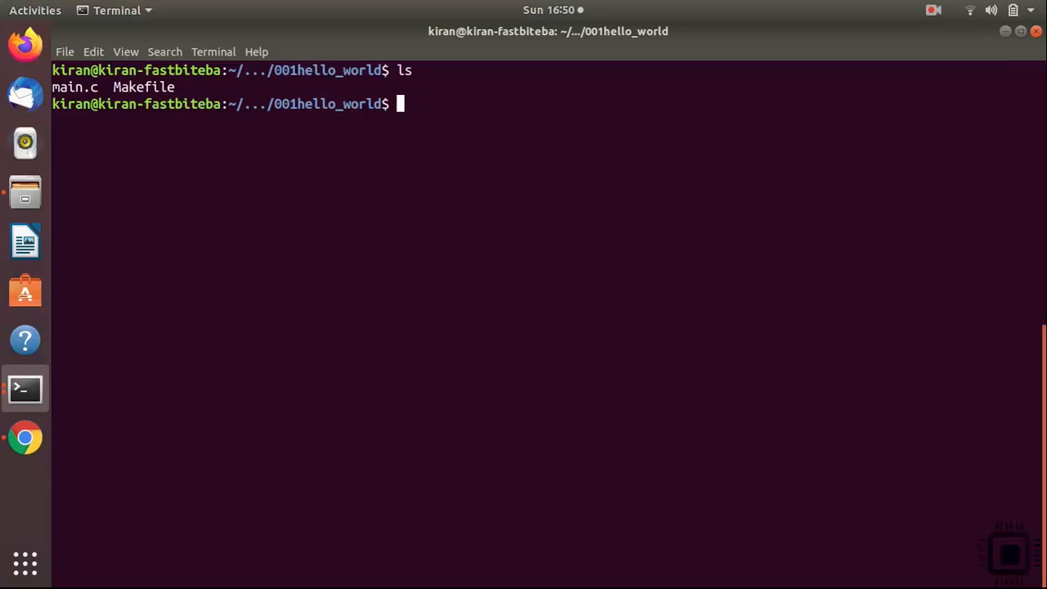
Step: Run make to build main.ko, list it, make clean, then make help to show the external-module targets
{"action": "type", "text": "make"}
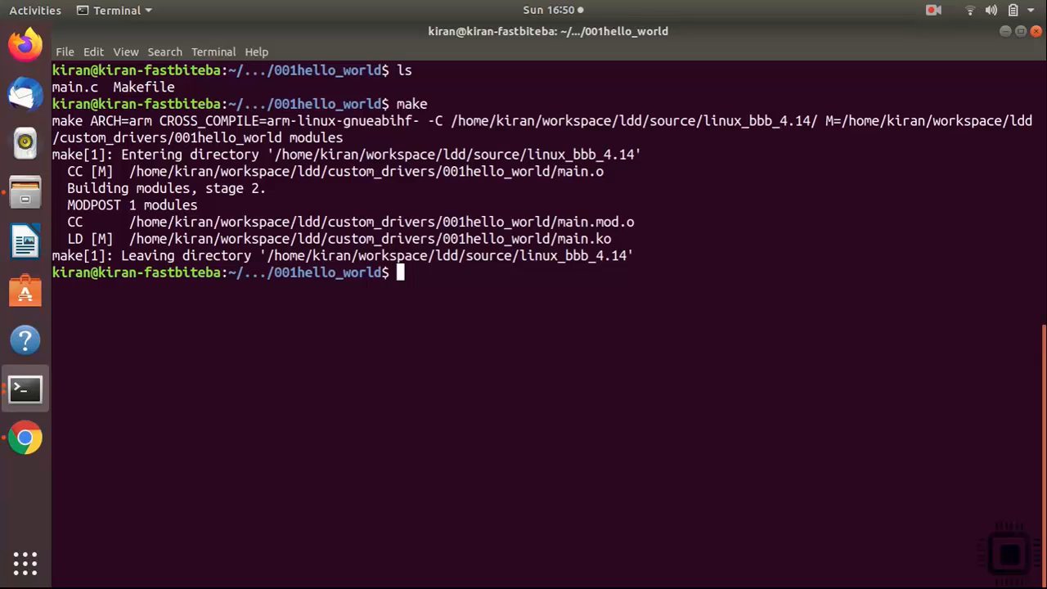
{"action": "type", "text": "ls"}
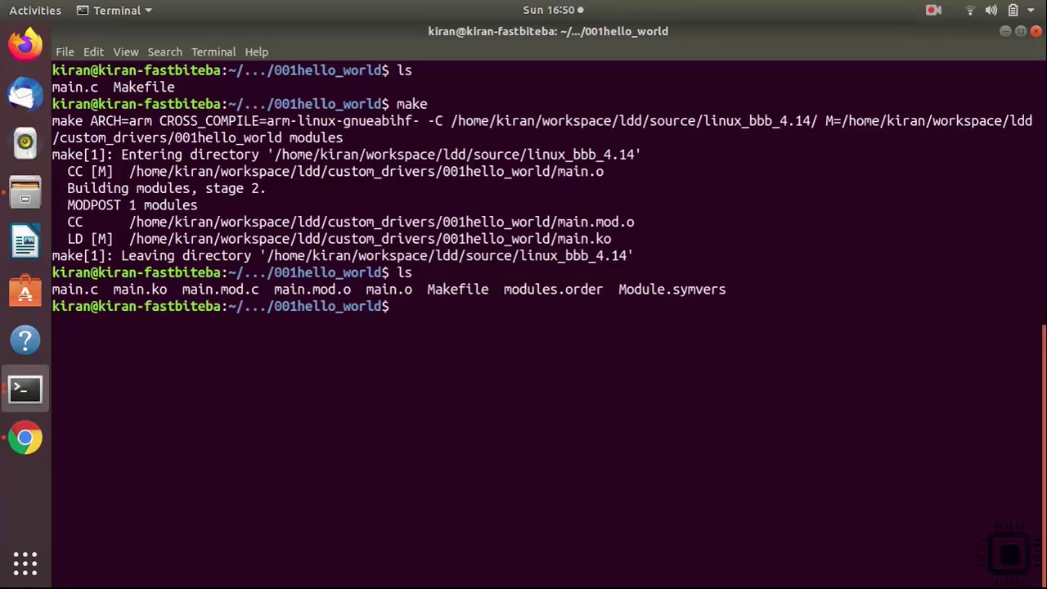
{"action": "type", "text": "make c"}
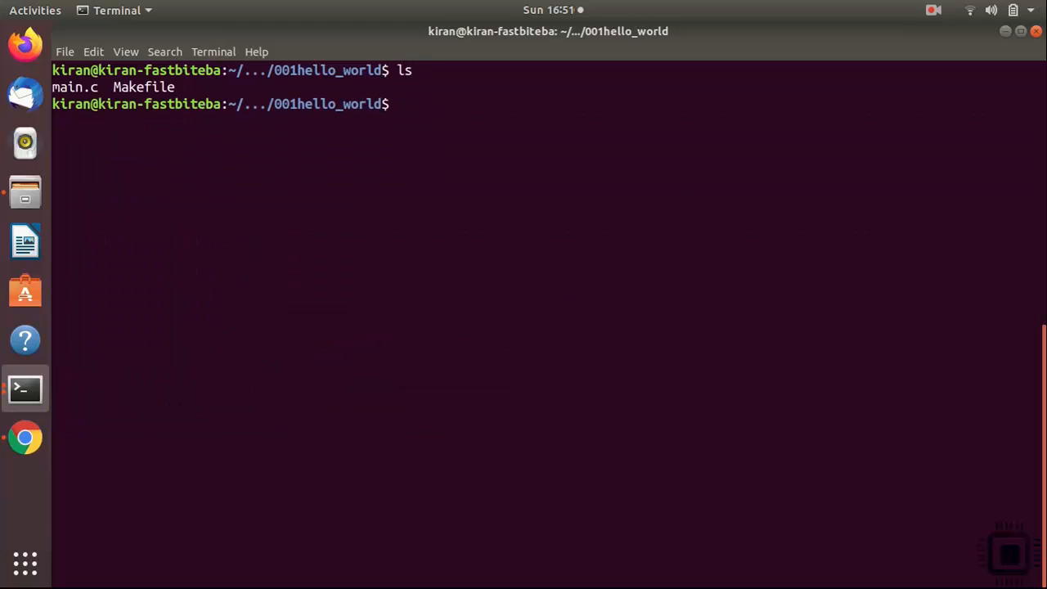
{"action": "type", "text": "make help"}
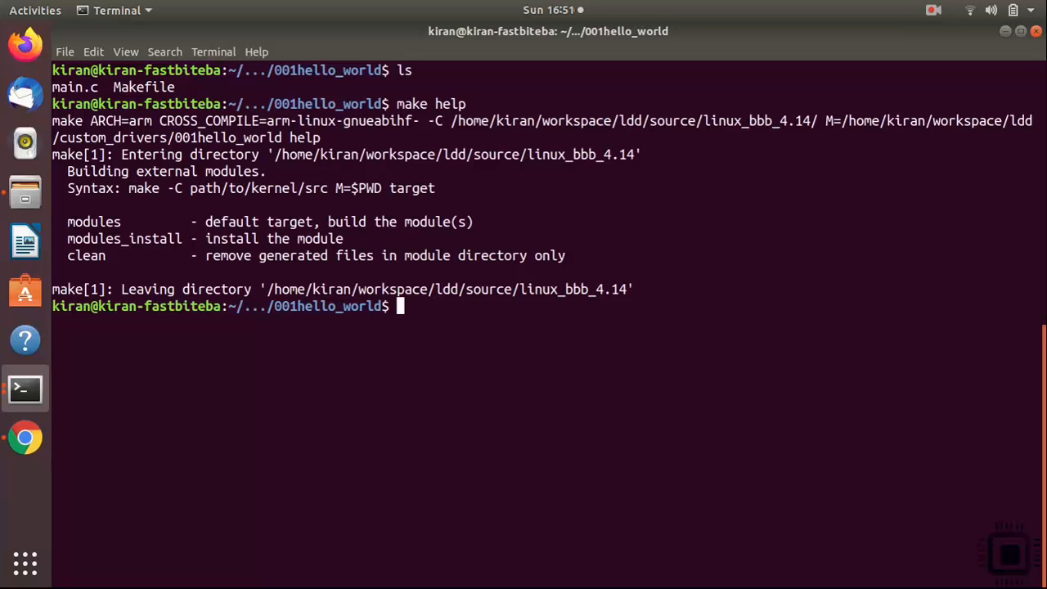
{"action": "type", "text": "gedit Ma"}
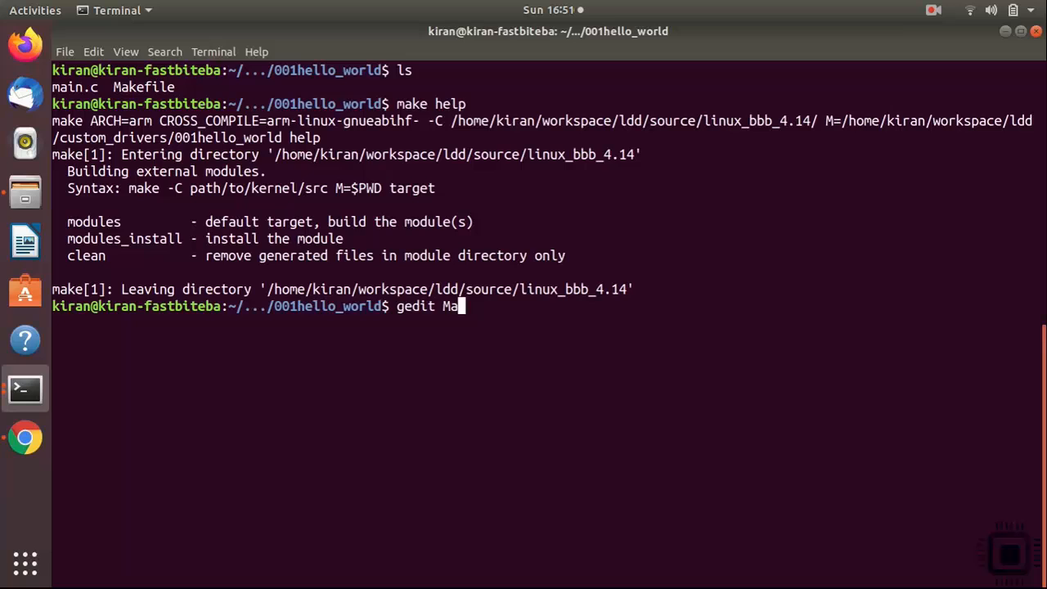
Step: Reopen the Makefile and add a host: target with a copy of the help recipe
{"action": "key", "text": "Return"}
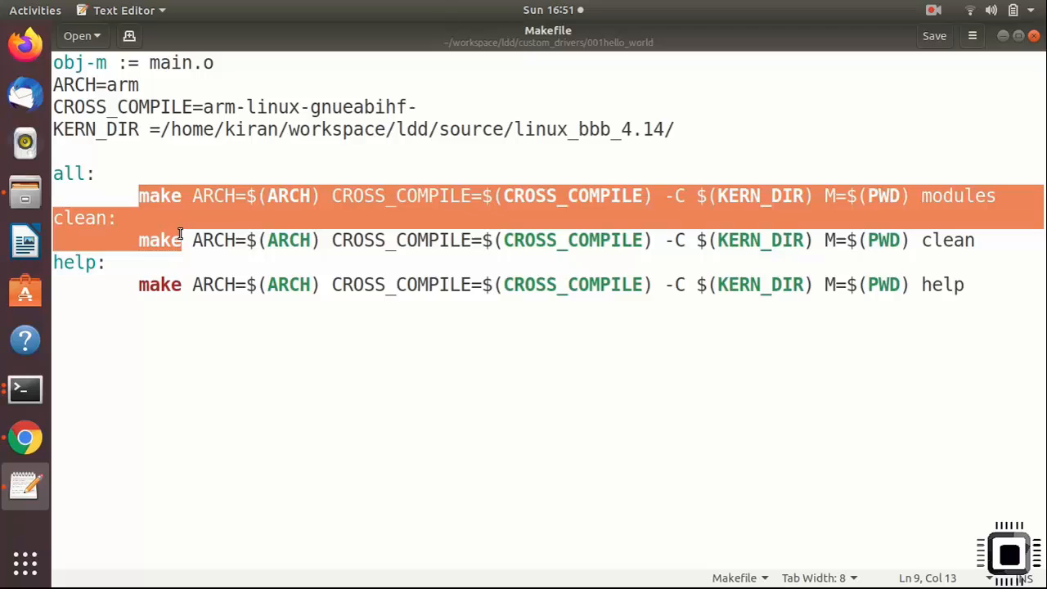
{"action": "left_click", "coordinate": [249, 285]}
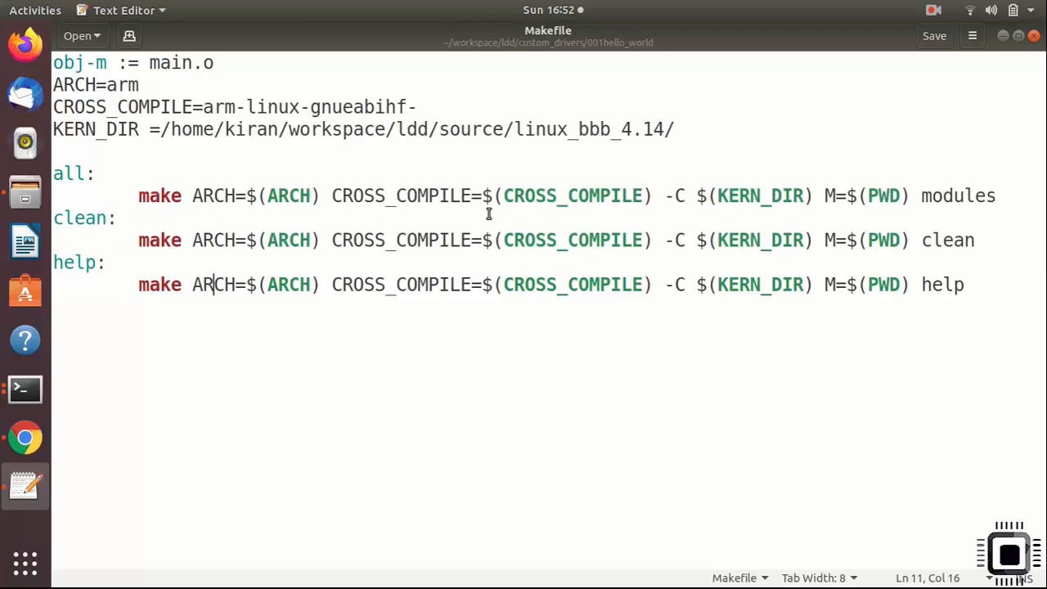
{"action": "mouse_move", "coordinate": [455, 227]}
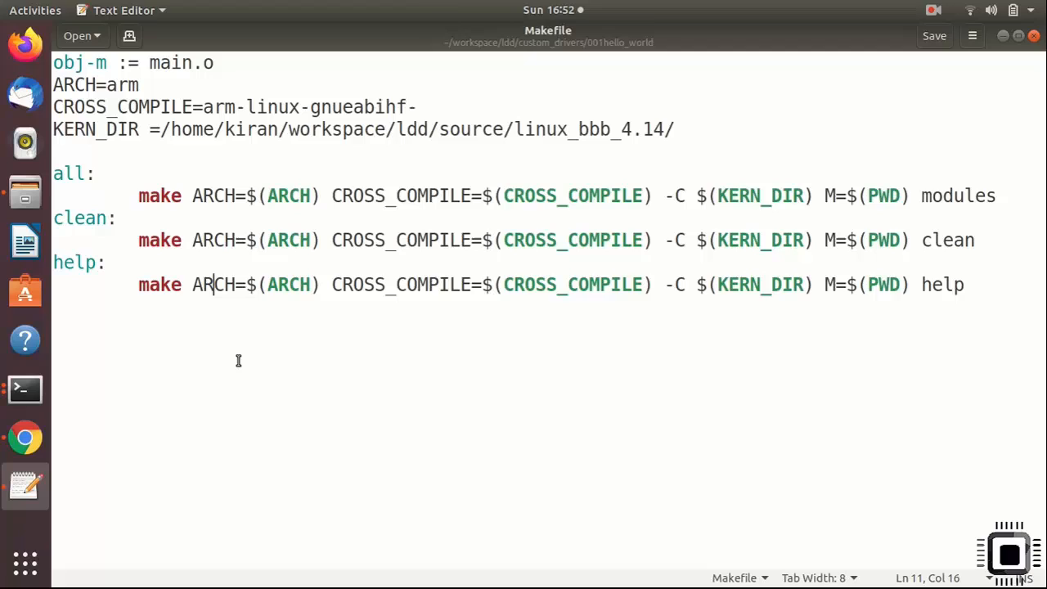
{"action": "left_click", "coordinate": [998, 196]}
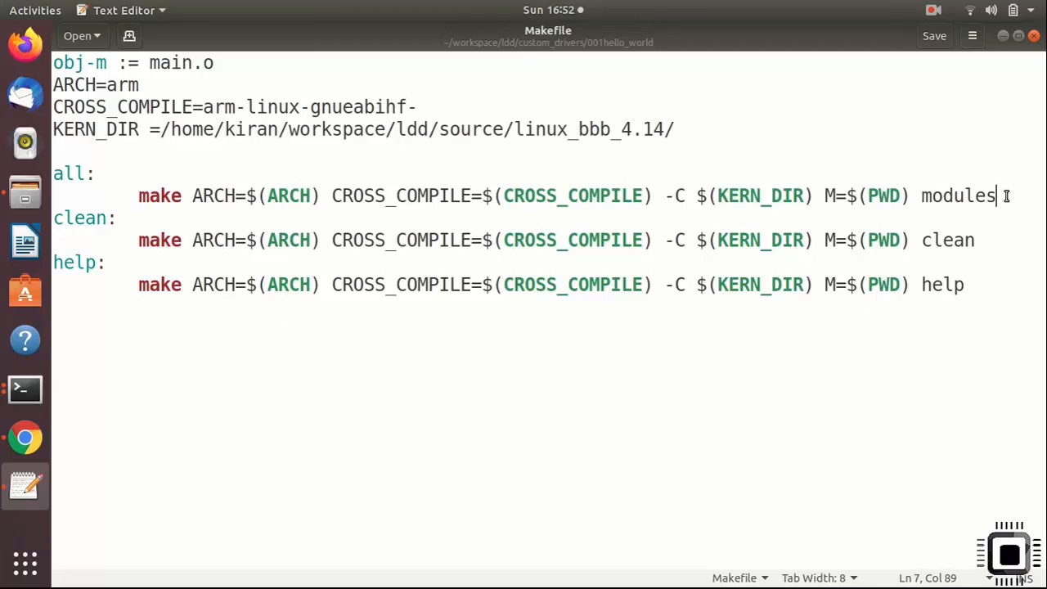
{"action": "key", "text": "Return"}
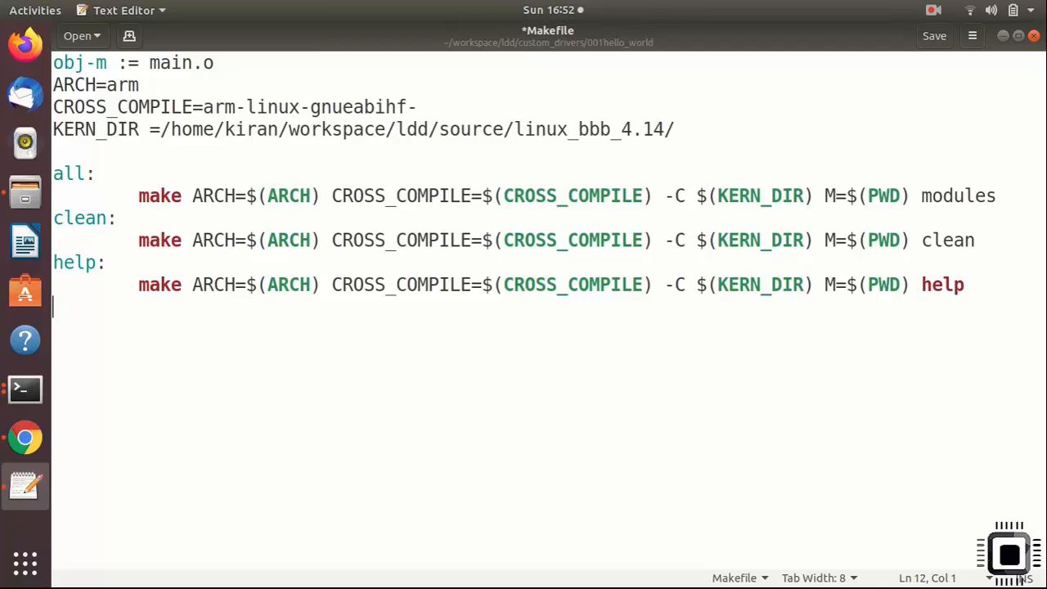
{"action": "type", "text": "host:"}
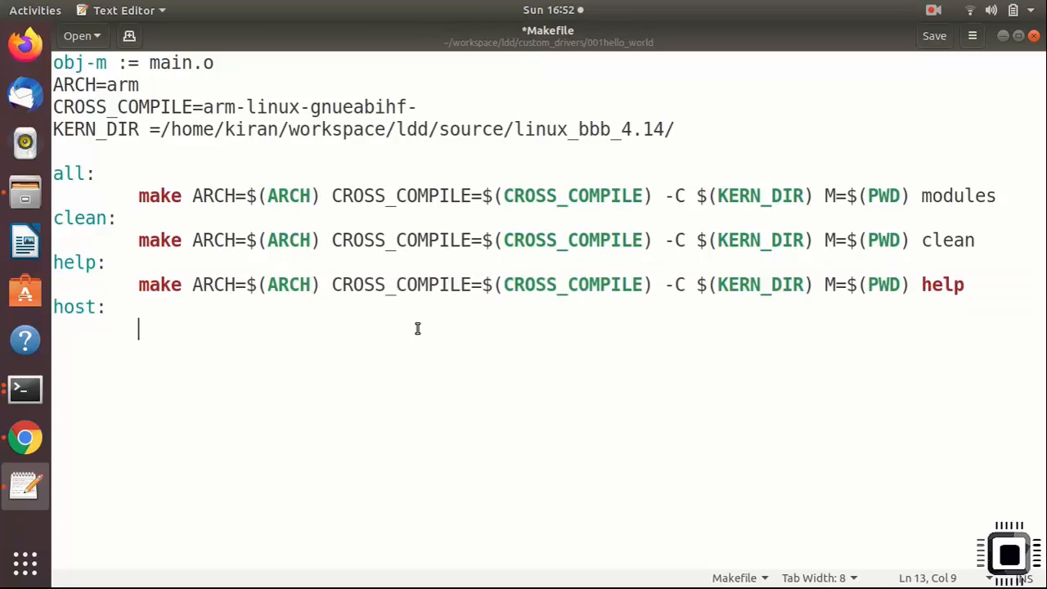
{"action": "type", "text": "make ARCH=$(ARCH) CROSS_COMPILE=$(CROSS_COMPILE) -C $(KERN_DIR) M=$(PWD) help"}
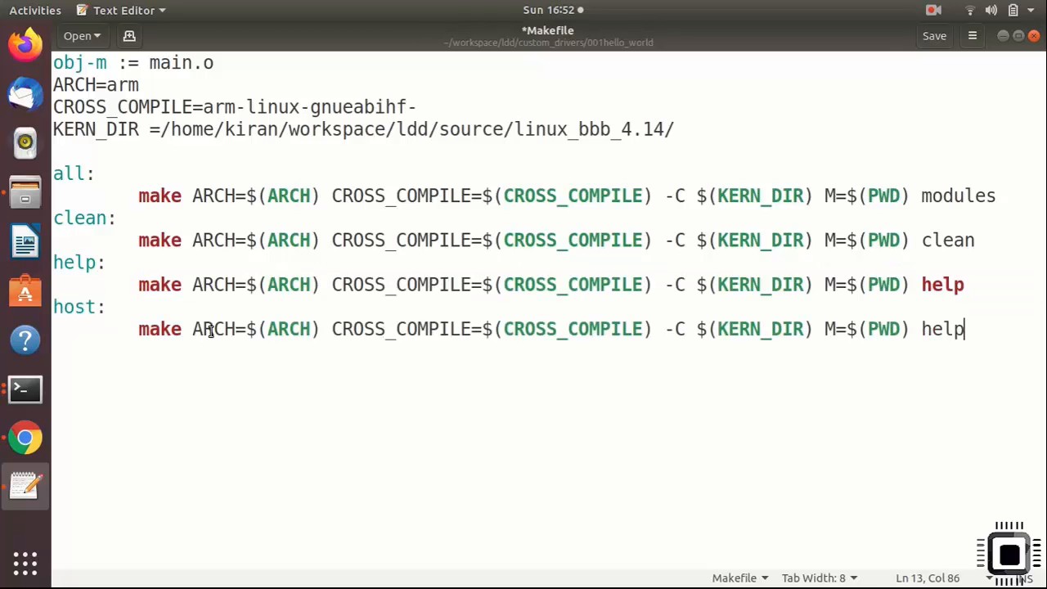
Step: Trim the host recipe to make -C $(HOST_KERN_DIR) M=$(PWD) modules, dropping ARCH and CROSS_COMPILE
{"action": "left_click_drag", "start_coordinate": [191, 329], "coordinate": [612, 329]}
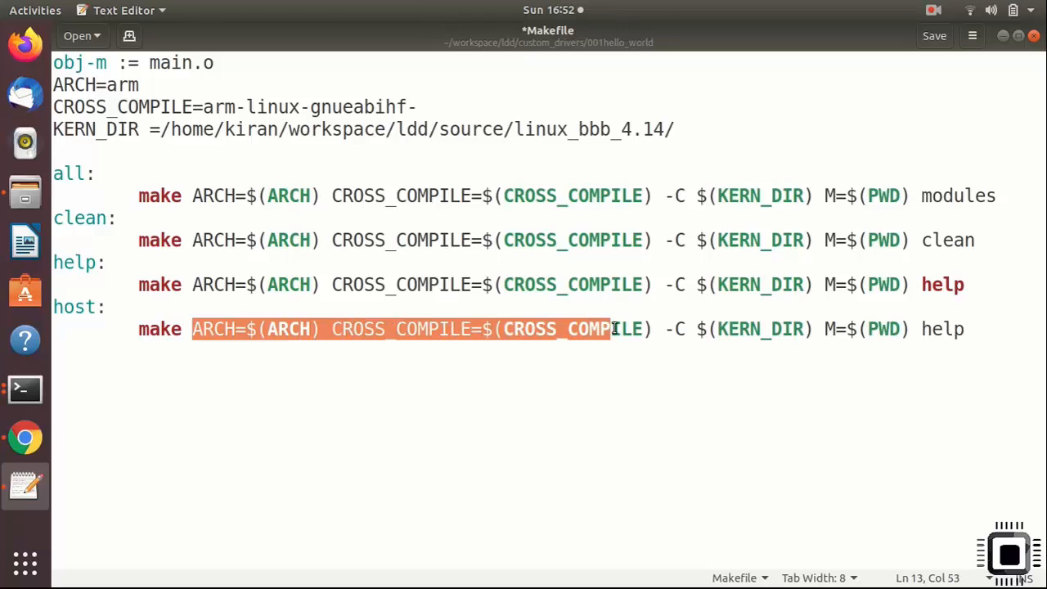
{"action": "key", "text": "Delete"}
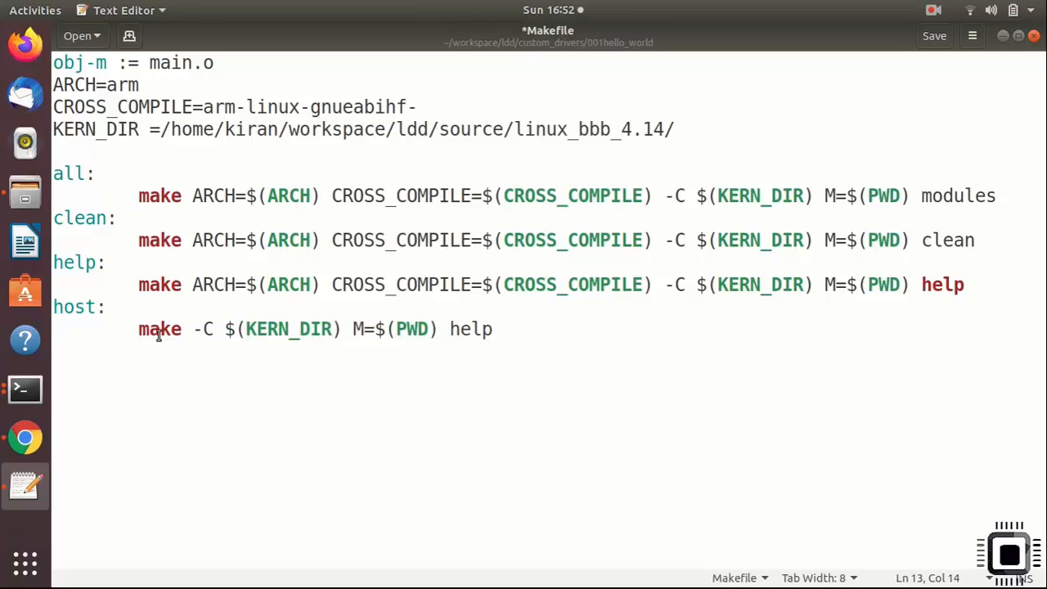
{"action": "left_click", "coordinate": [247, 329]}
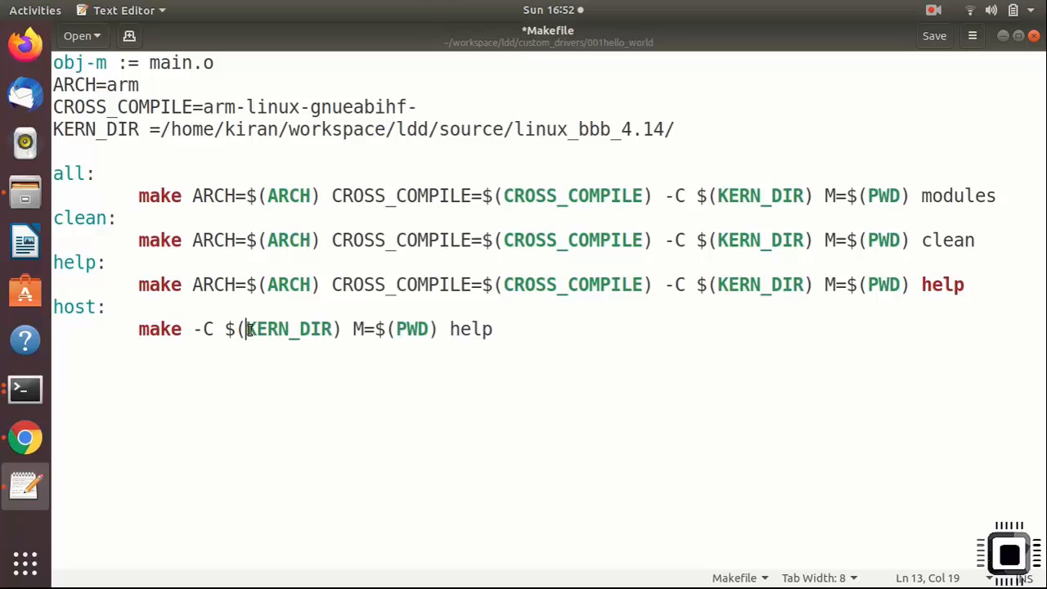
{"action": "type", "text": "HOST_"}
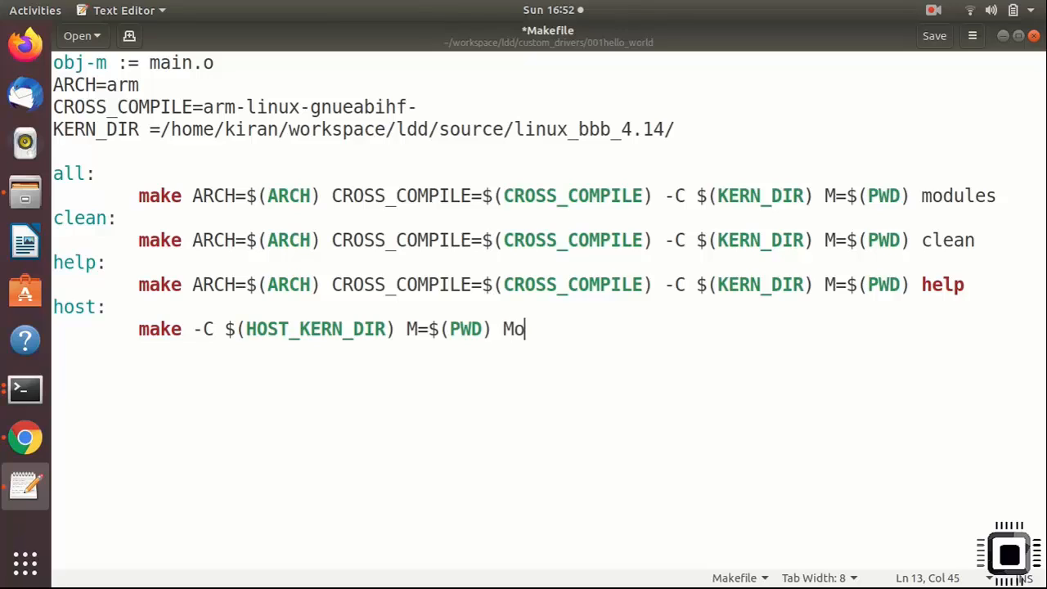
{"action": "type", "text": "dules"}
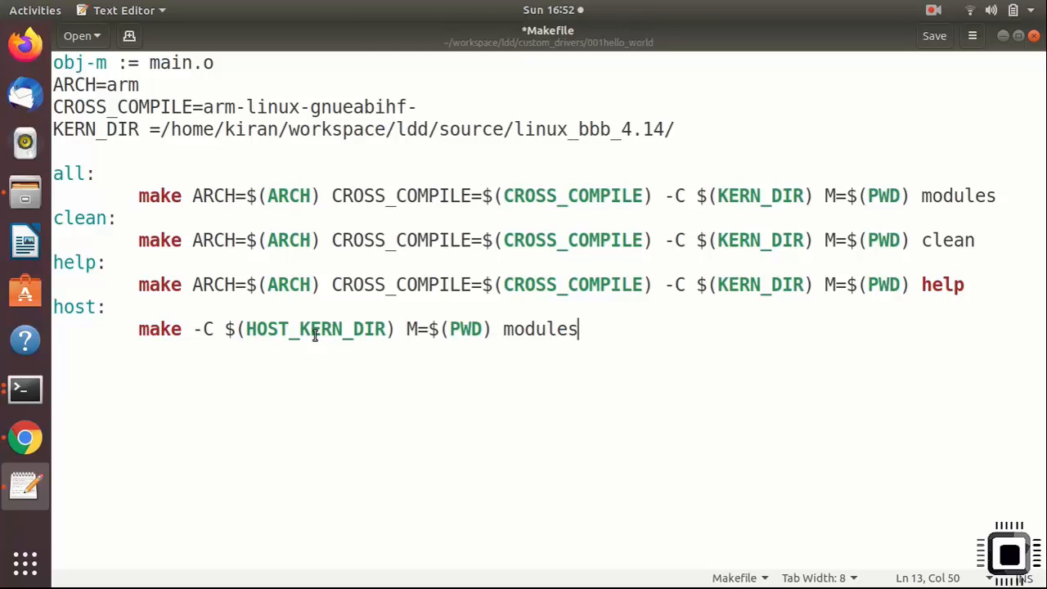
{"action": "mouse_move", "coordinate": [213, 371]}
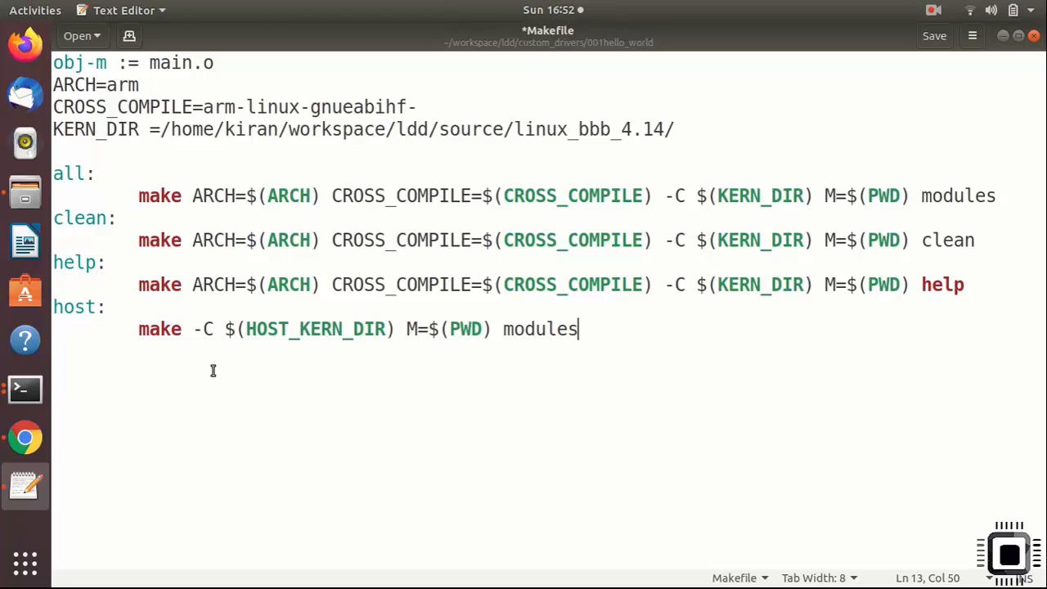
{"action": "left_click", "coordinate": [677, 129]}
{"action": "type", "text": "HOST_KERN_DIR"}
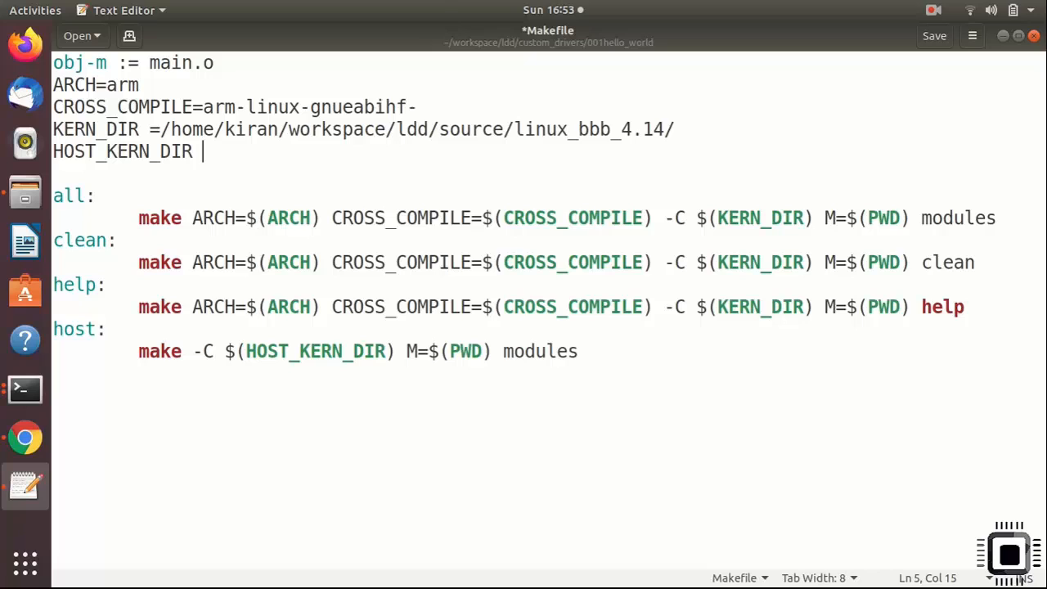
Step: Set HOST_KERN_DIR = /lib/modules/$(shell uname -r)/build/ below KERN_DIR and save
{"action": "type", "text": "= /lib/"}
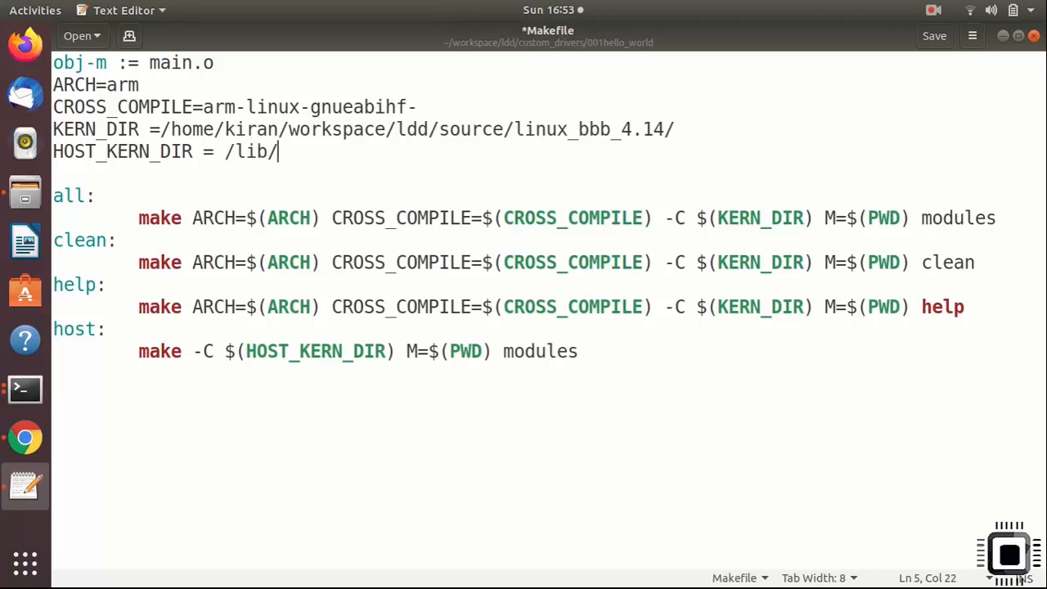
{"action": "type", "text": "modules/"}
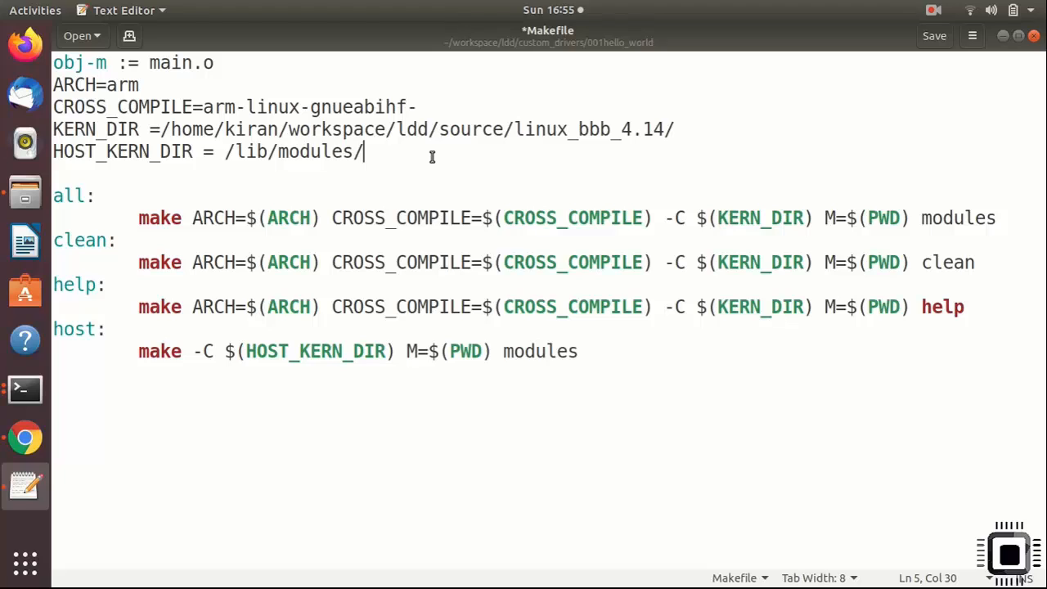
{"action": "type", "text": "$(she"}
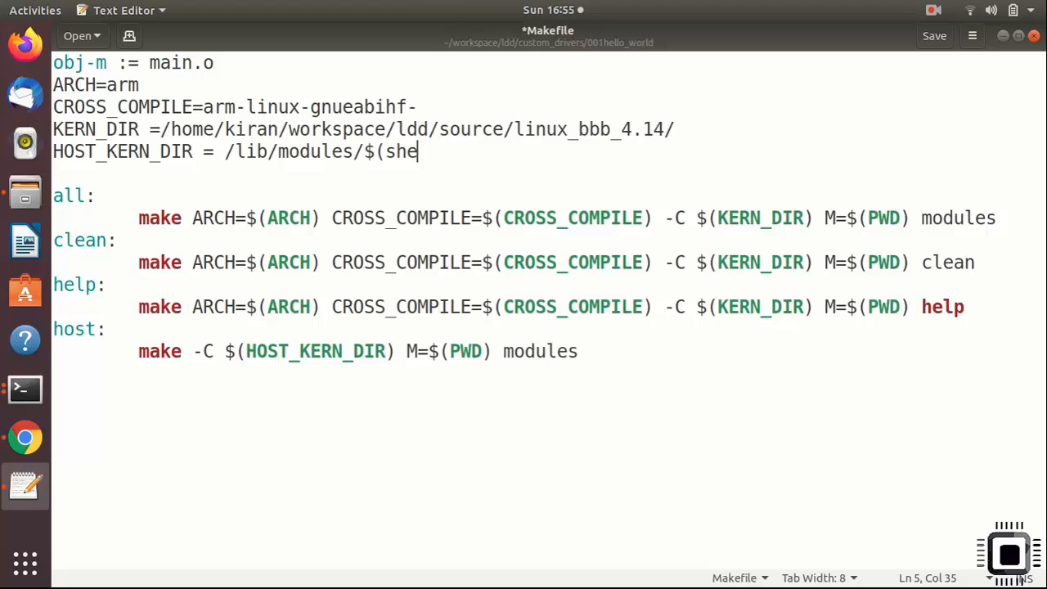
{"action": "type", "text": "ll unamer"}
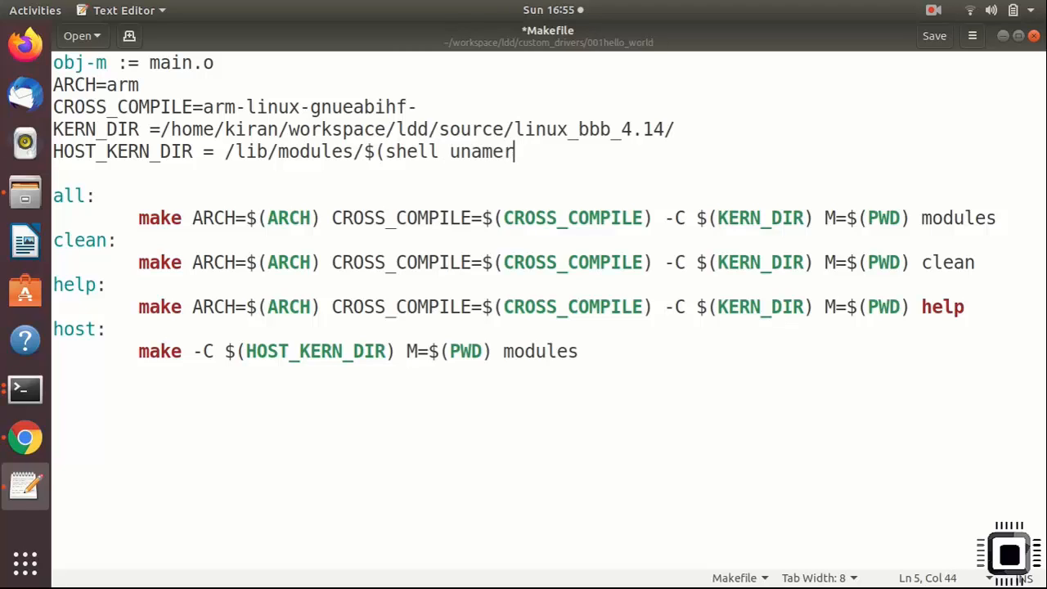
{"action": "type", "text": "-r)"}
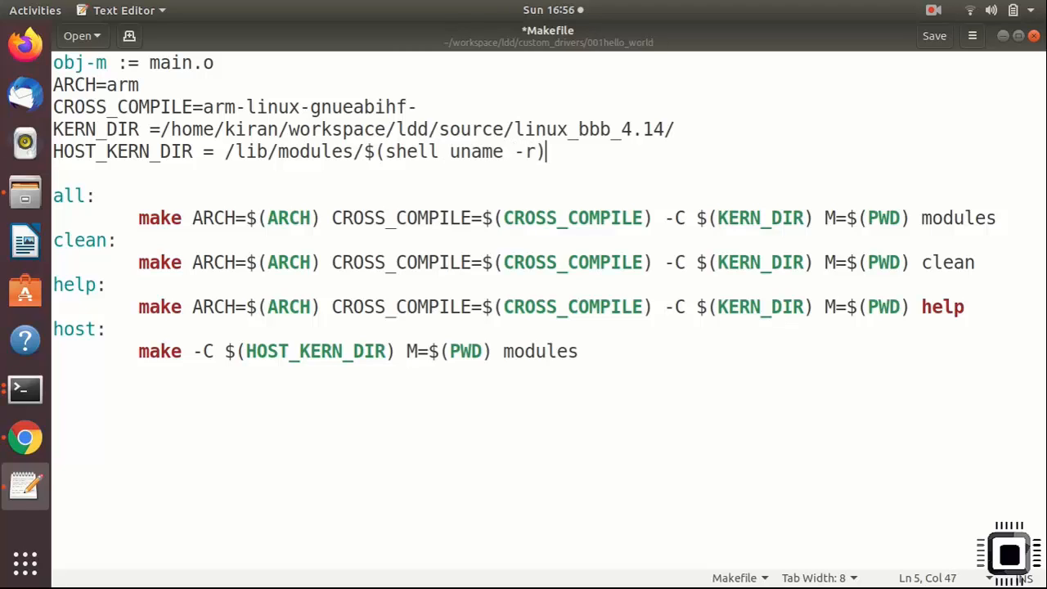
{"action": "type", "text": "/build/"}
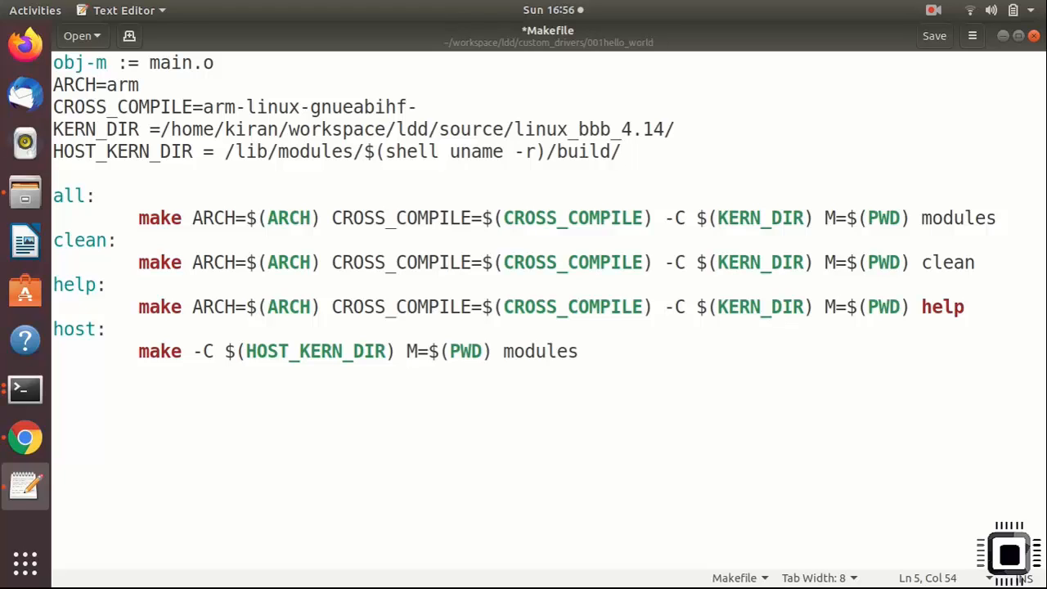
{"action": "left_click", "coordinate": [620, 150]}
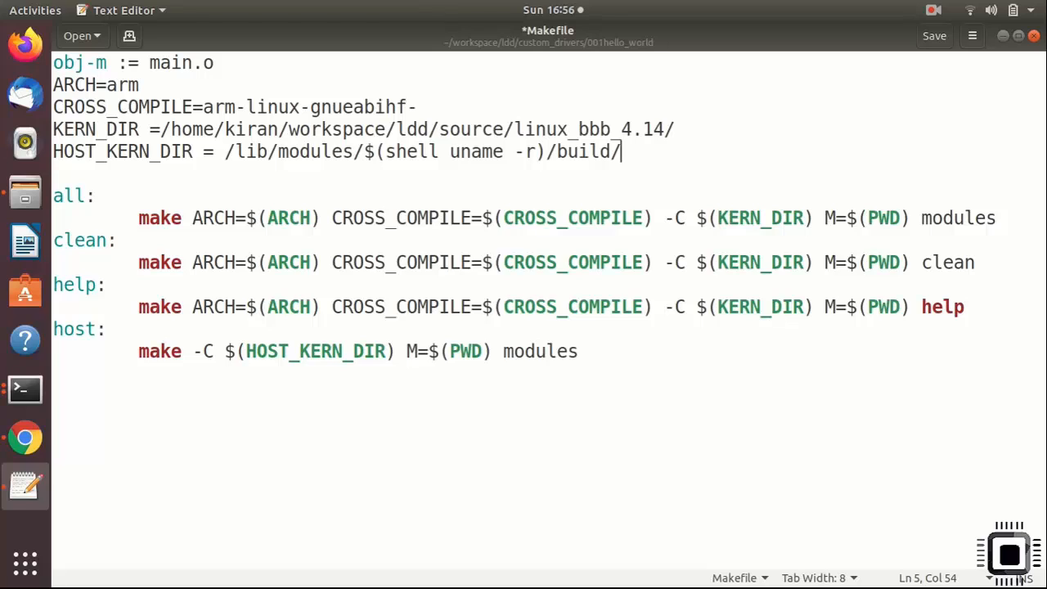
{"action": "key", "text": "ctrl+s"}
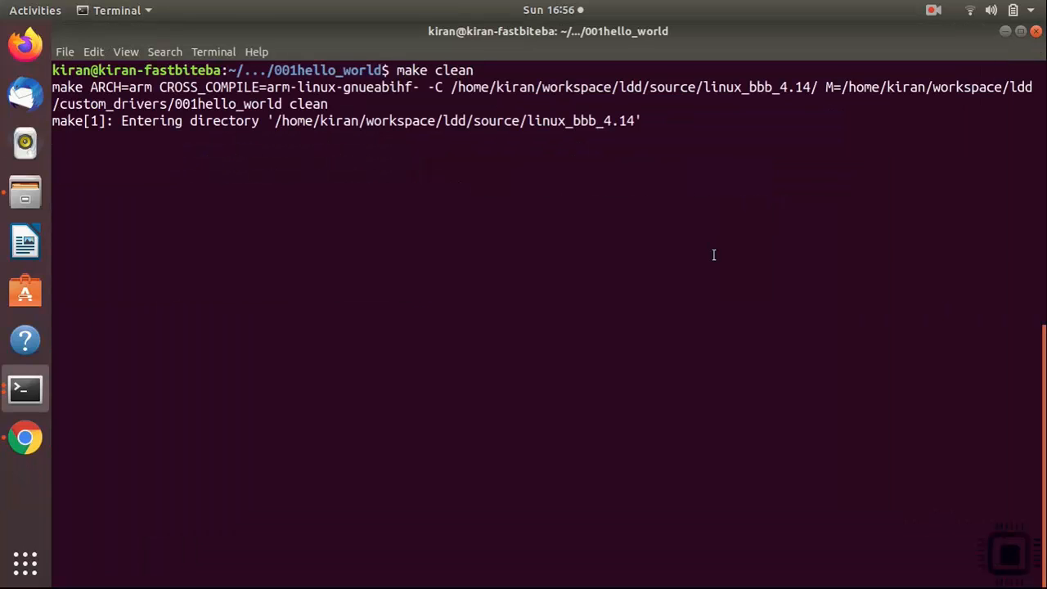
Step: Run make host to build main.ko against the host kernel, then sudo insmod main.ko
{"action": "type", "text": "make ho"}
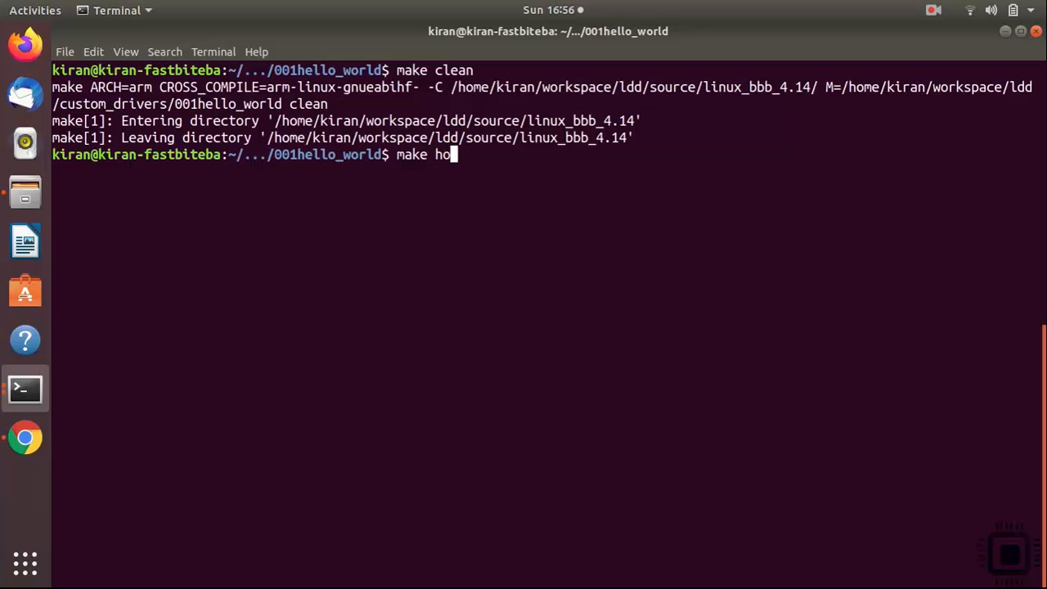
{"action": "key", "text": "Return"}
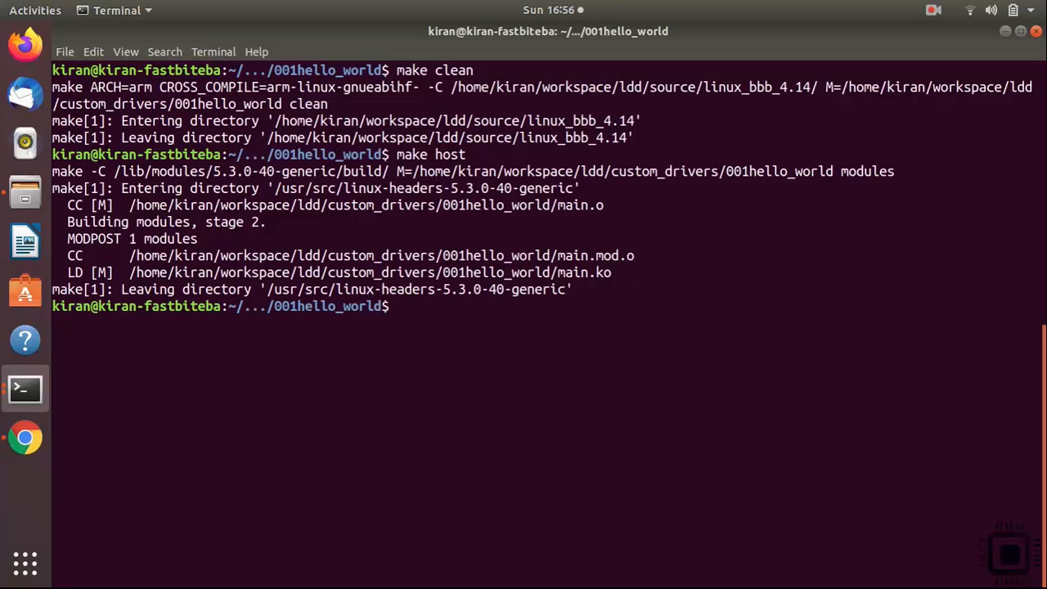
{"action": "type", "text": "sudo insmod"}
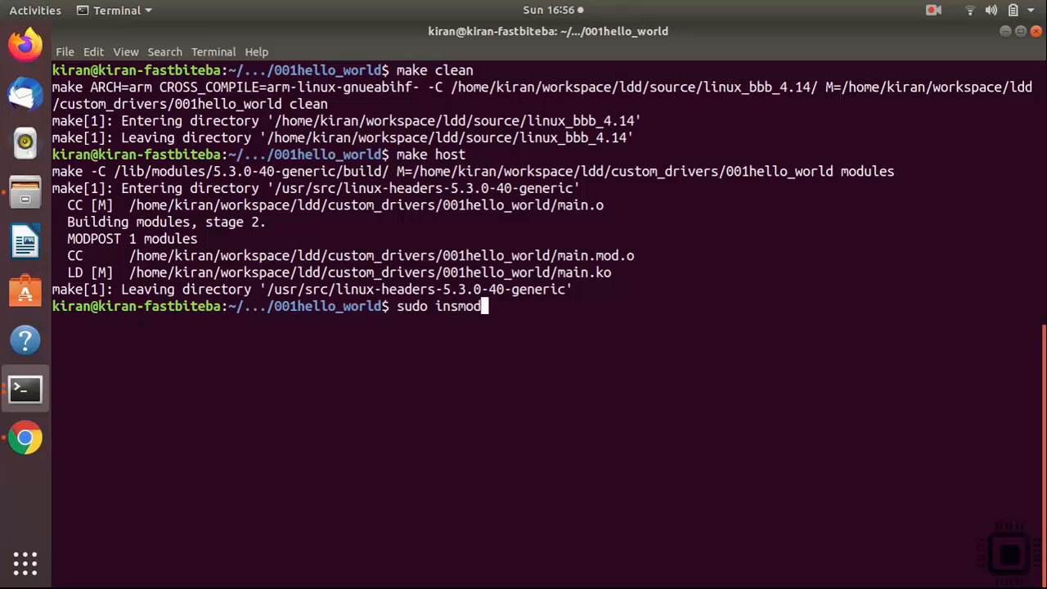
{"action": "type", "text": "main.ko"}
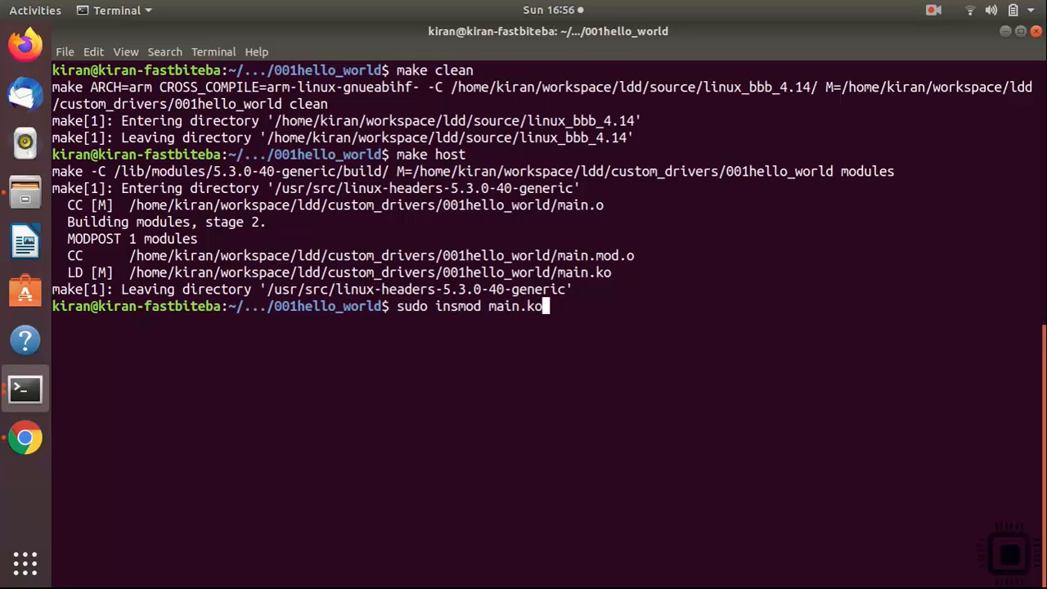
{"action": "key", "text": "Return"}
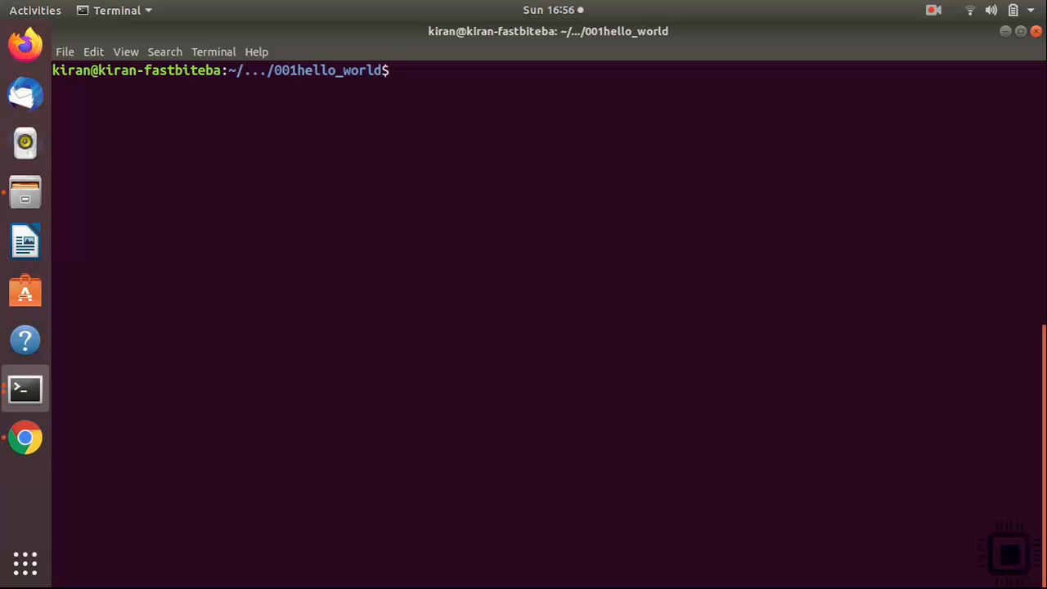
Step: Build main.ko with make and confirm via file that it is a 32-bit ARM ELF
{"action": "type", "text": "make"}
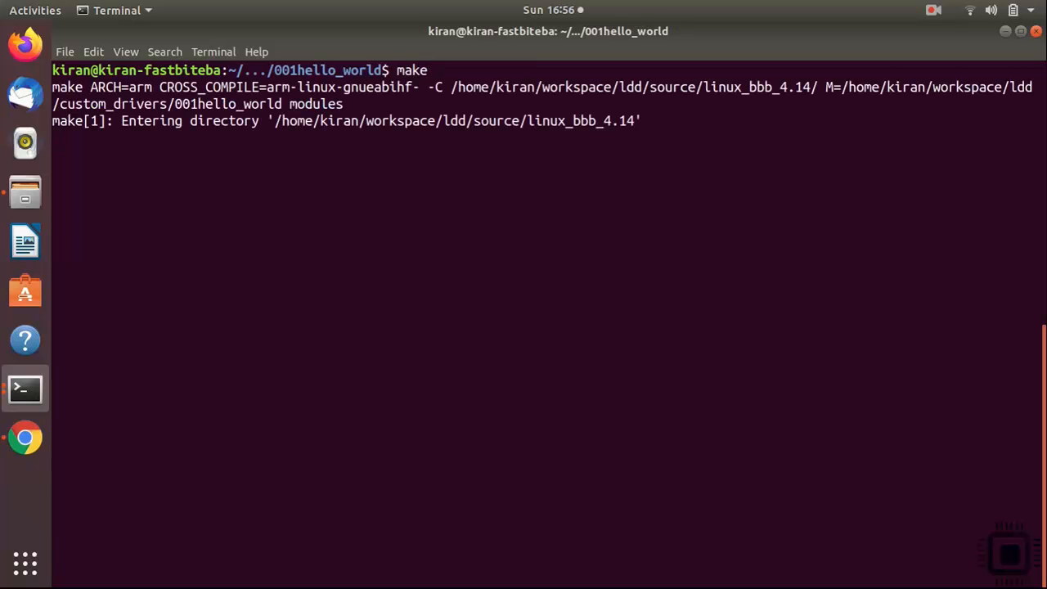
{"action": "type", "text": "file"}
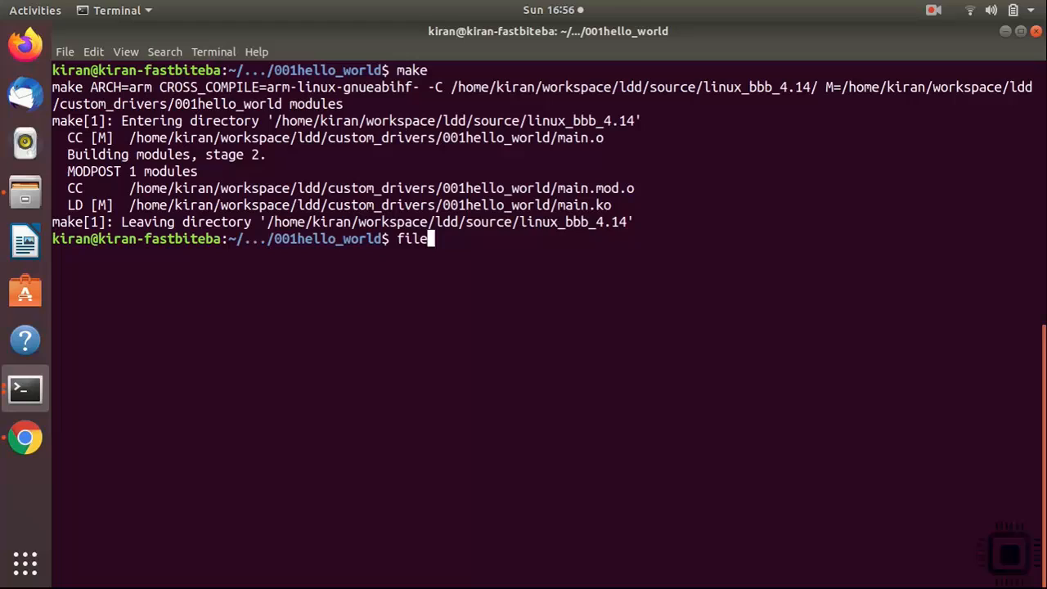
{"action": "mouse_move", "coordinate": [750, 285]}
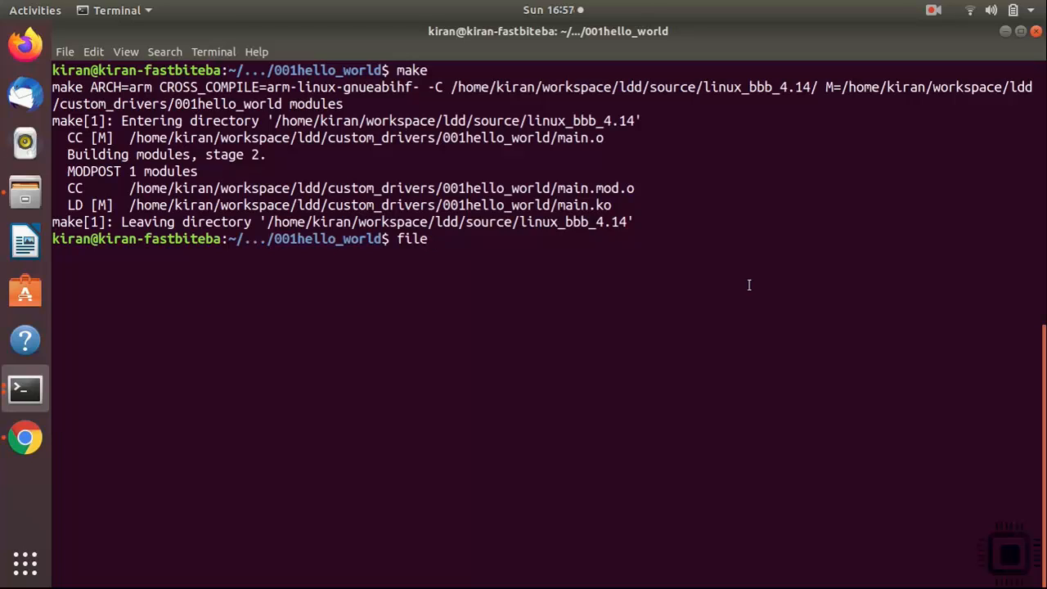
{"action": "type", "text": "\" \""}
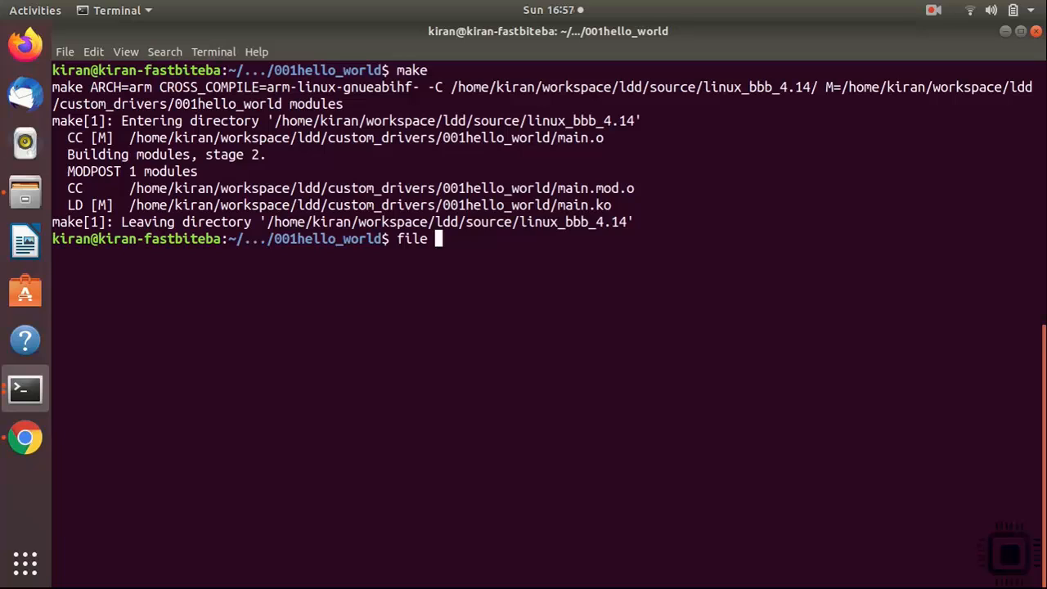
{"action": "type", "text": "main.k"}
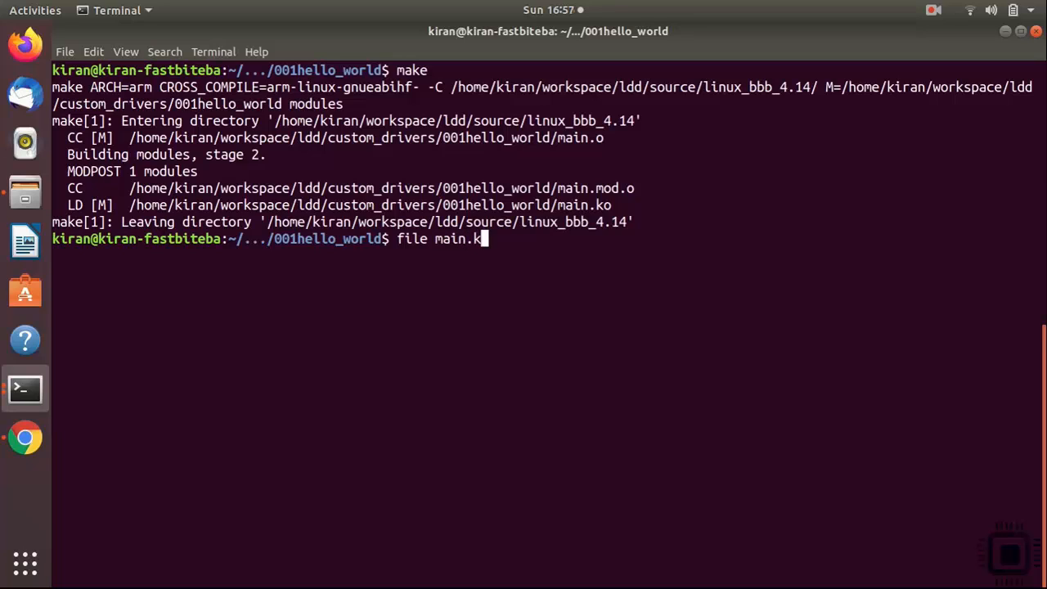
{"action": "key", "text": "Return"}
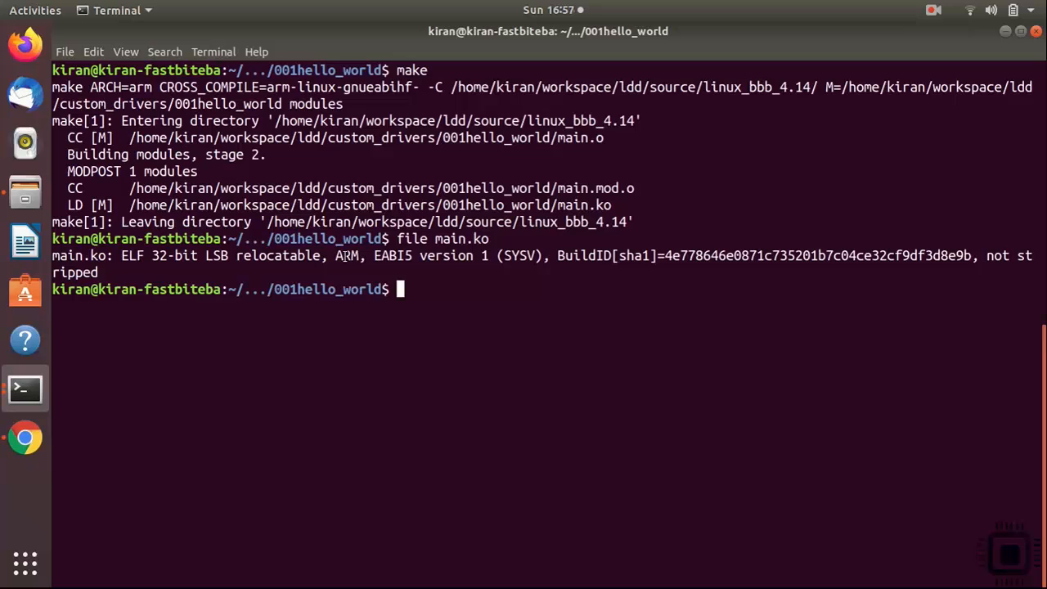
Step: Rebuild the module with make host and check main.ko again with file
{"action": "type", "text": "make host"}
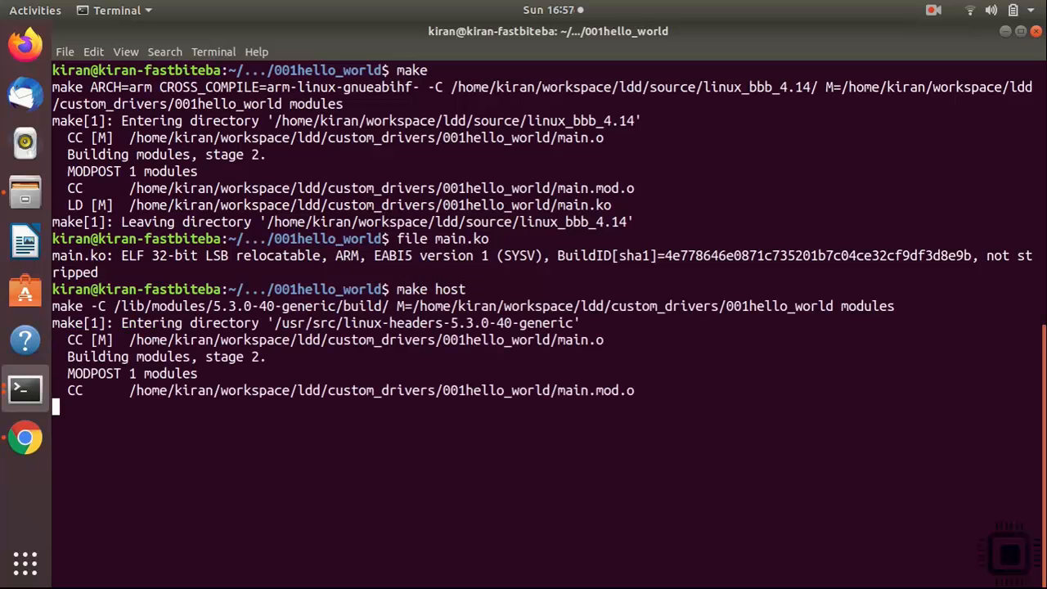
{"action": "type", "text": "file main.ko"}
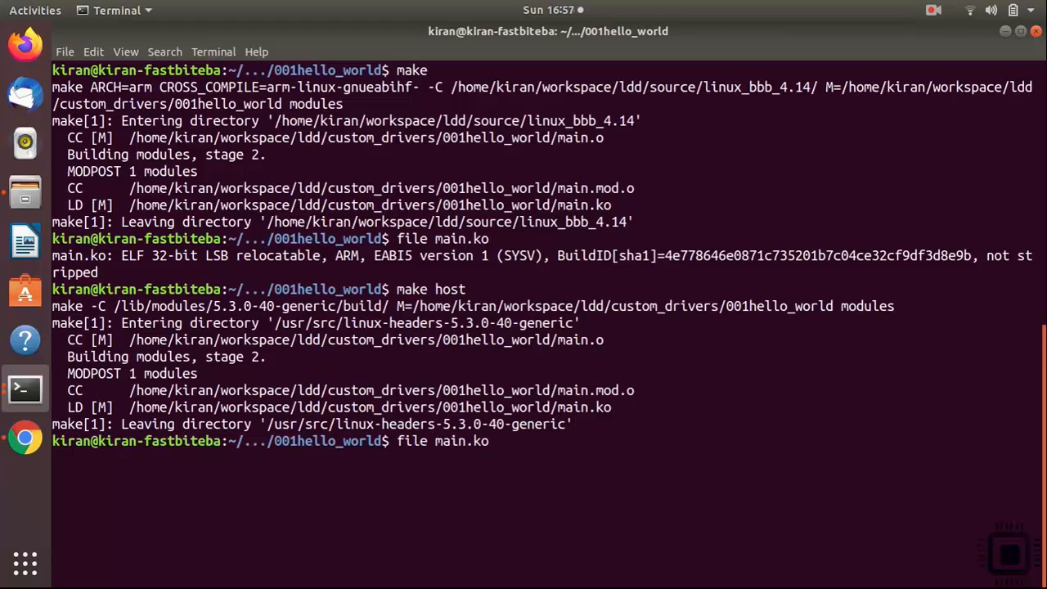